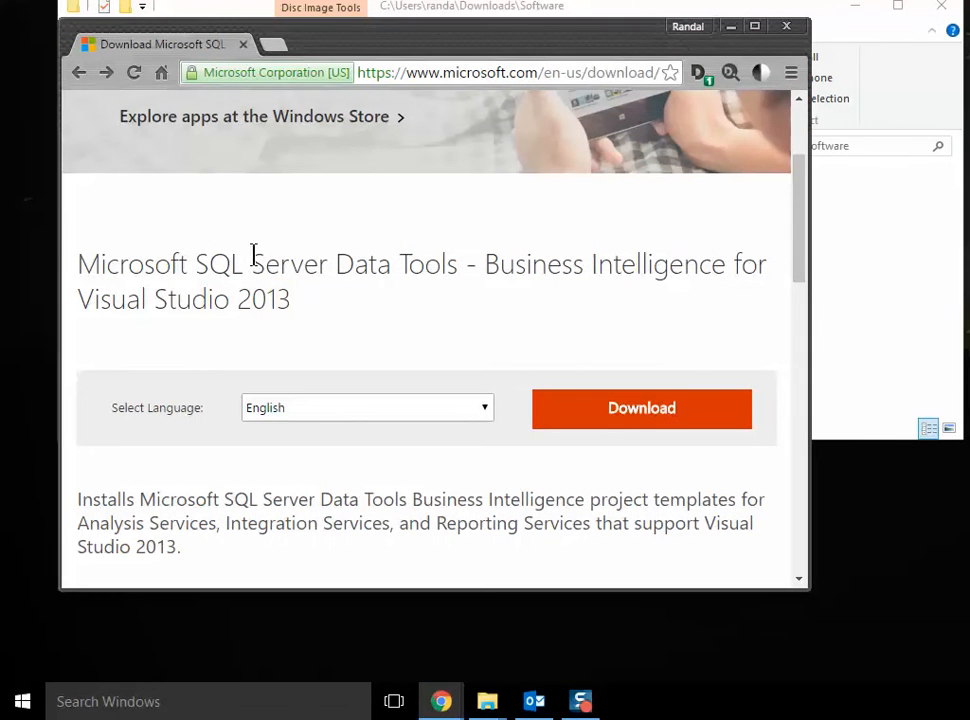
# Step: Check the page title names the Visual Studio 2013 edition and view SSDTSetup.exe and SSDTBI_x86_ENU.exe in the downloads folder
pyautogui.moveTo(250, 264); pyautogui.dragTo(712, 264)
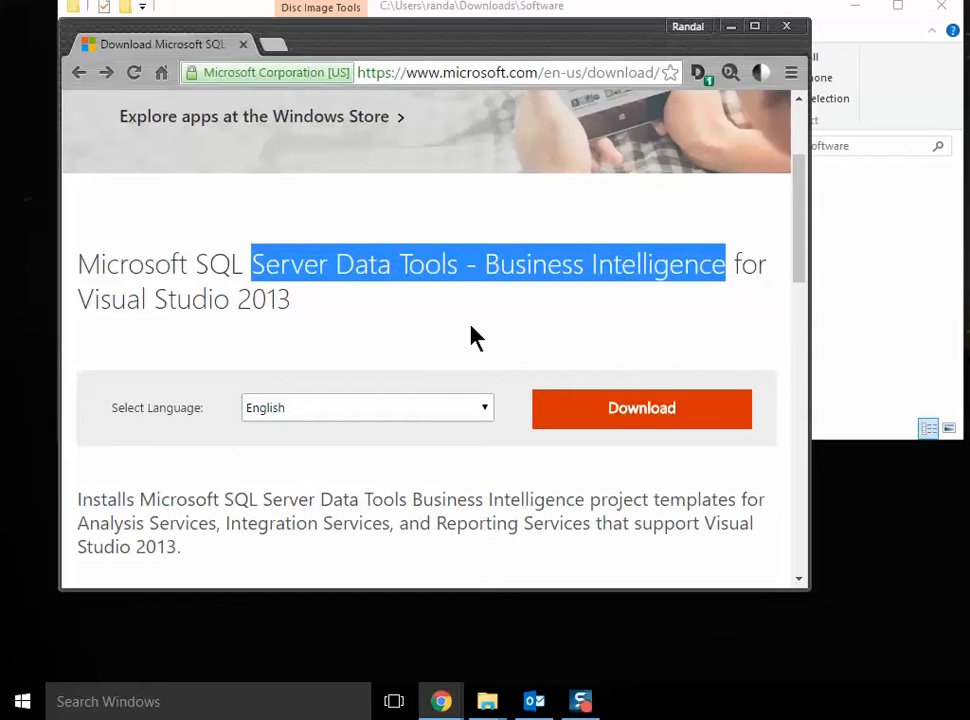
pyautogui.moveTo(354, 314)
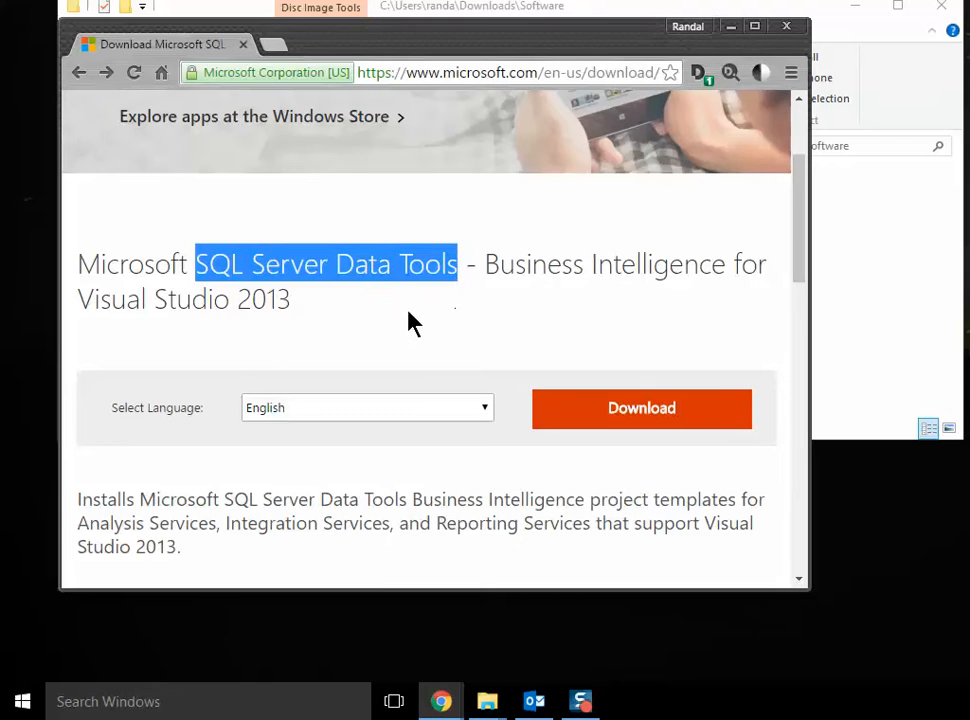
pyautogui.moveTo(372, 308)
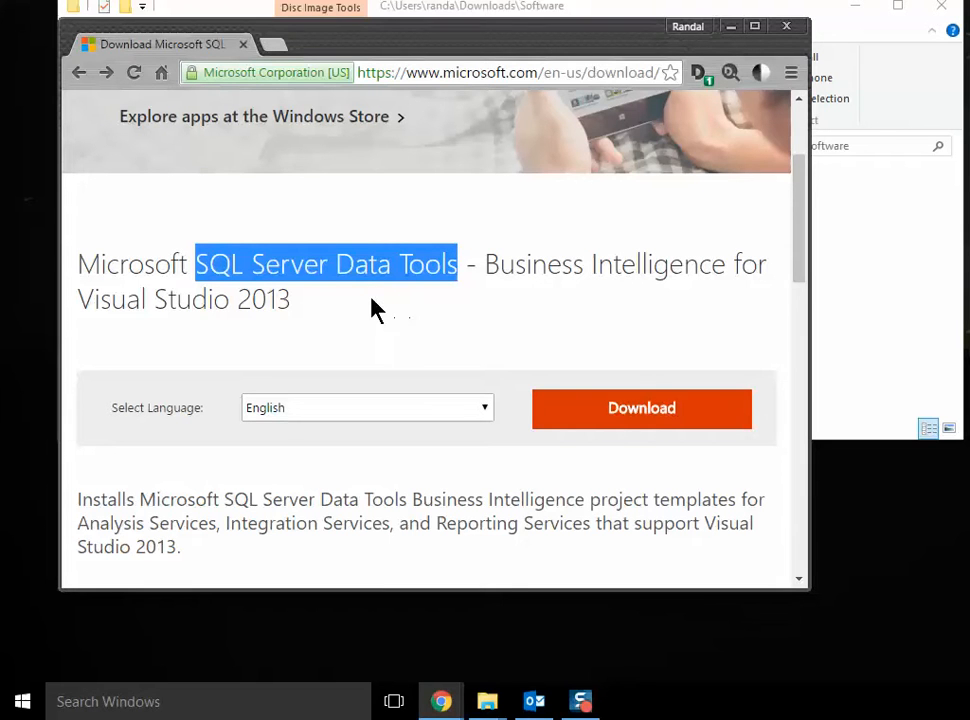
pyautogui.moveTo(624, 298)
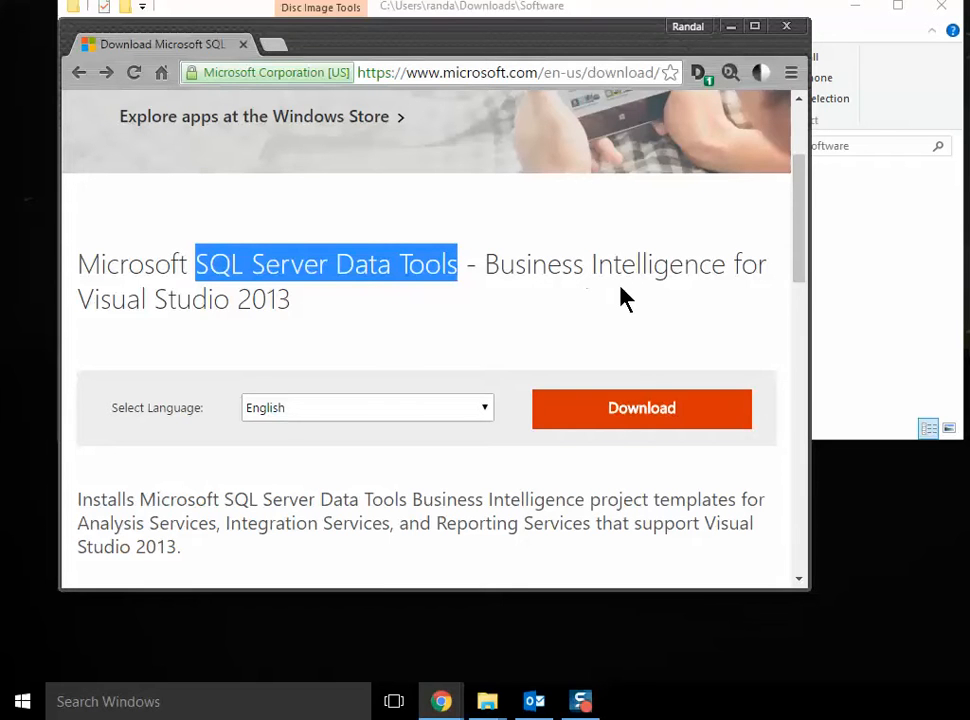
pyautogui.click(488, 700)
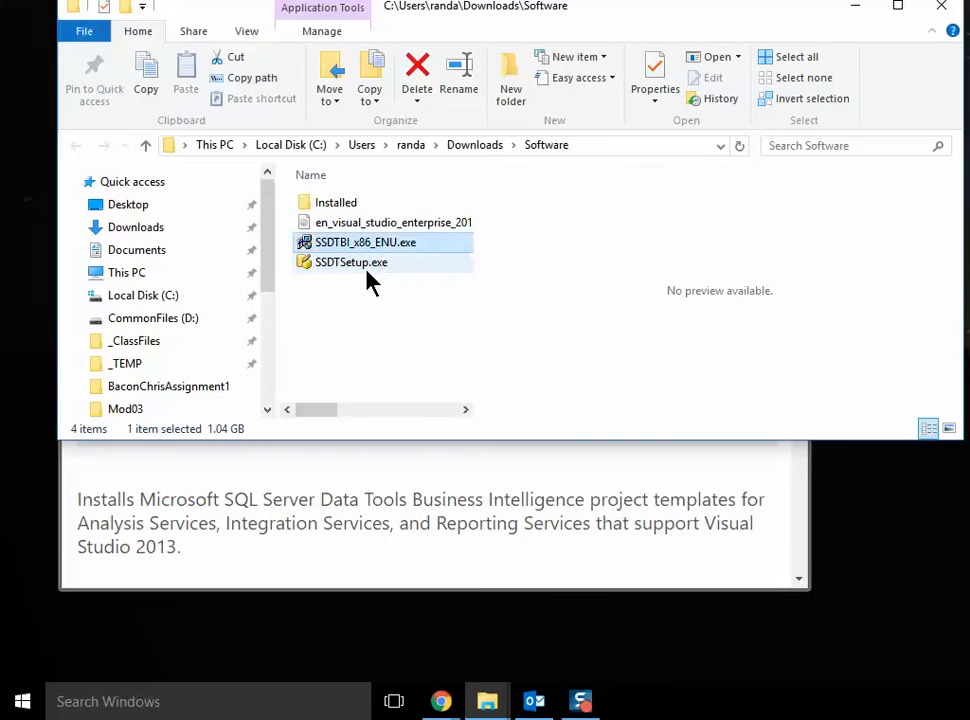
pyautogui.click(352, 262)
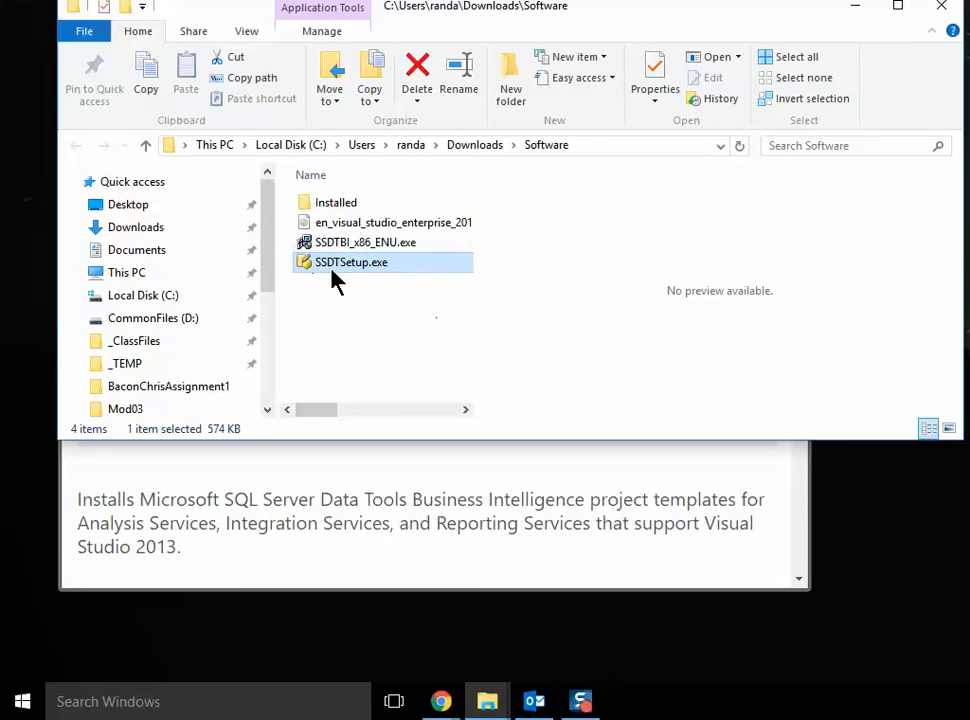
pyautogui.moveTo(350, 262)
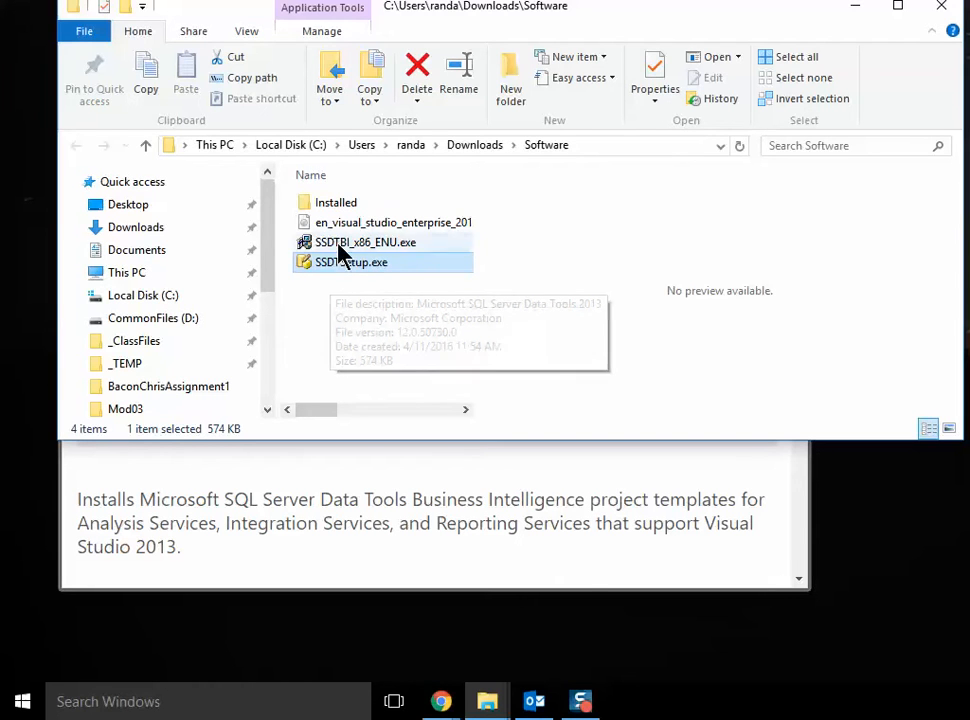
pyautogui.click(366, 242)
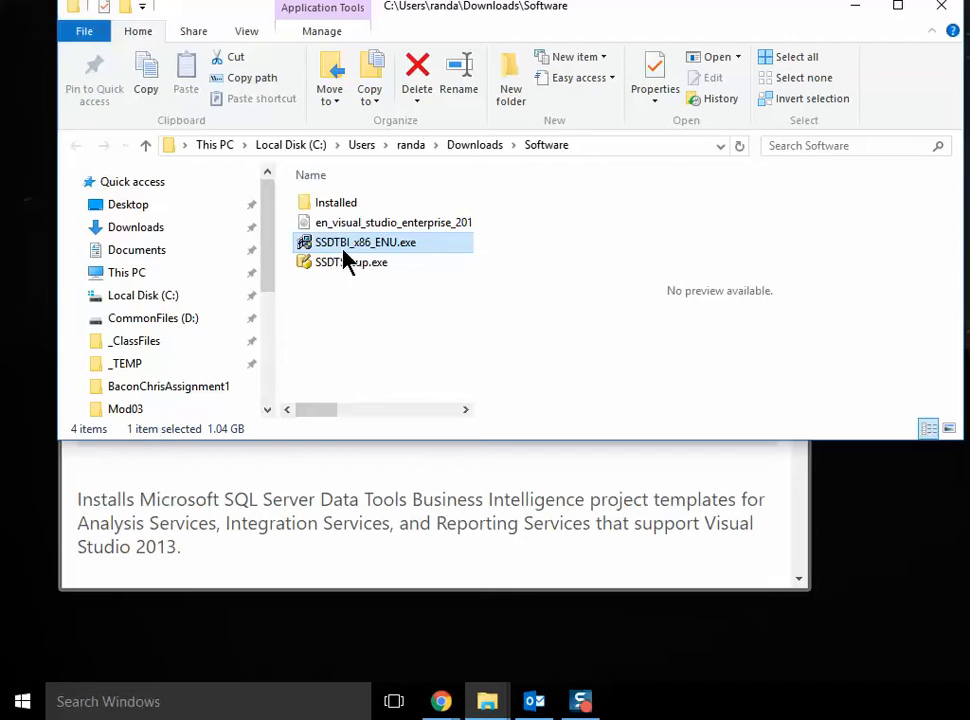
pyautogui.moveTo(344, 248)
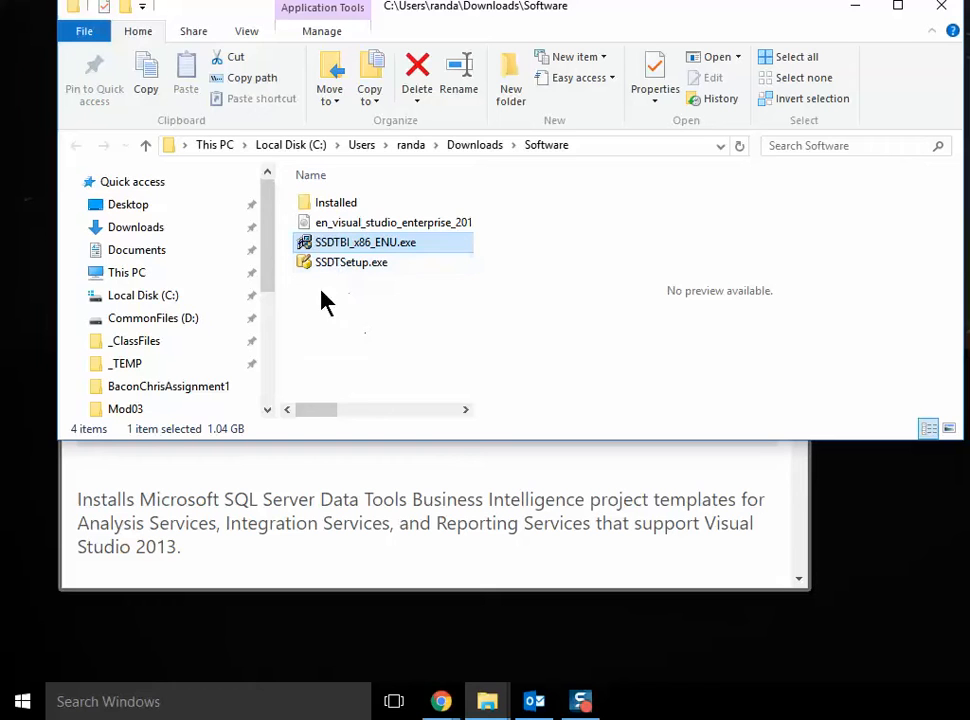
pyautogui.moveTo(360, 490)
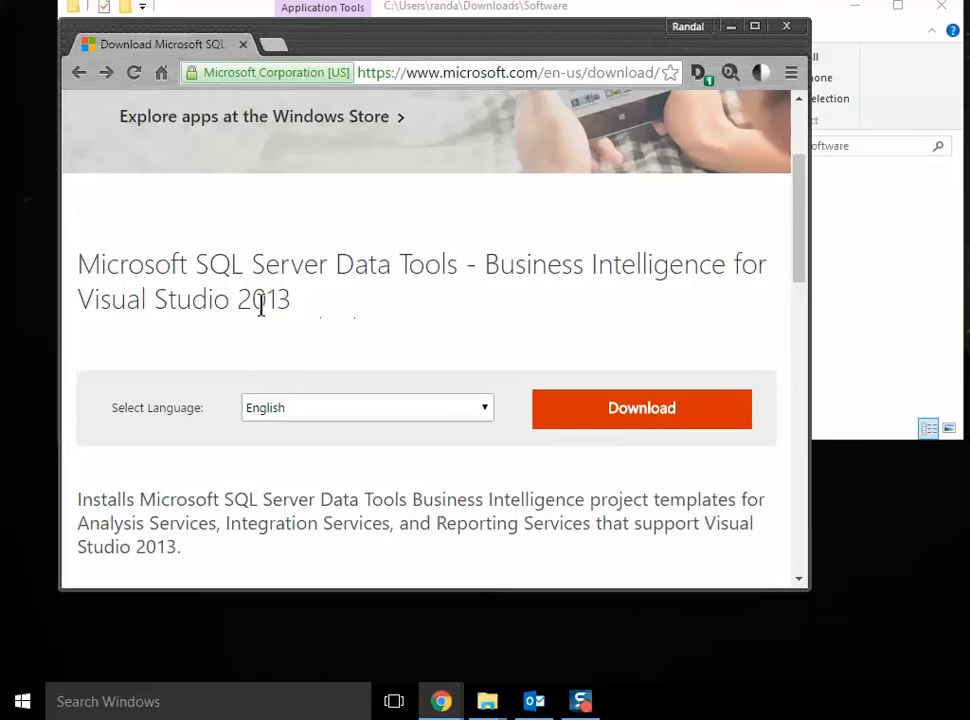
pyautogui.doubleClick(264, 300)
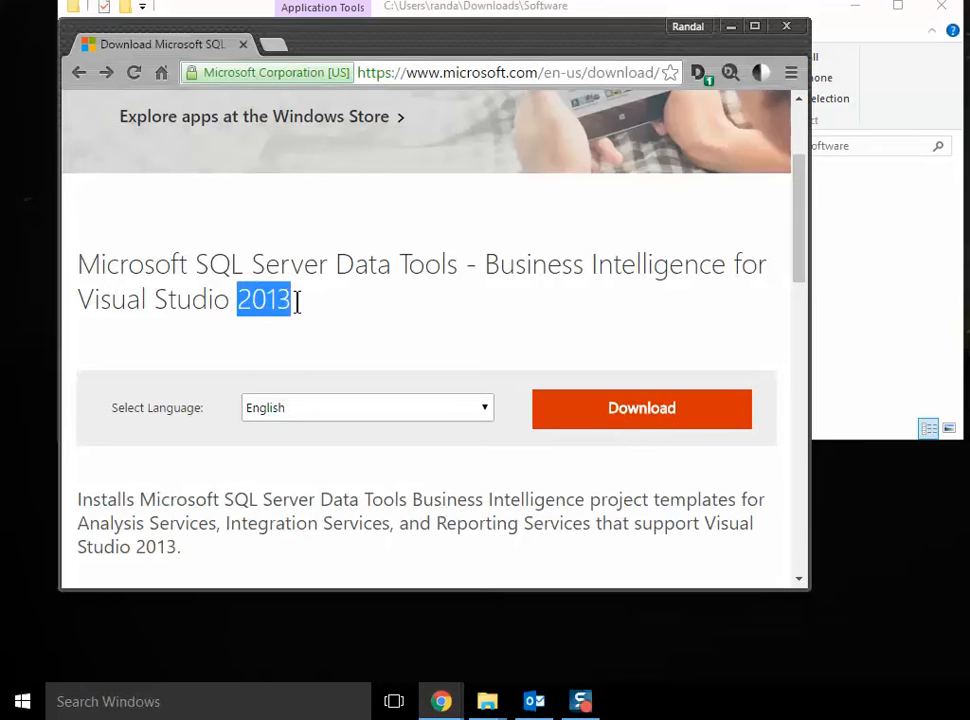
pyautogui.moveTo(316, 330)
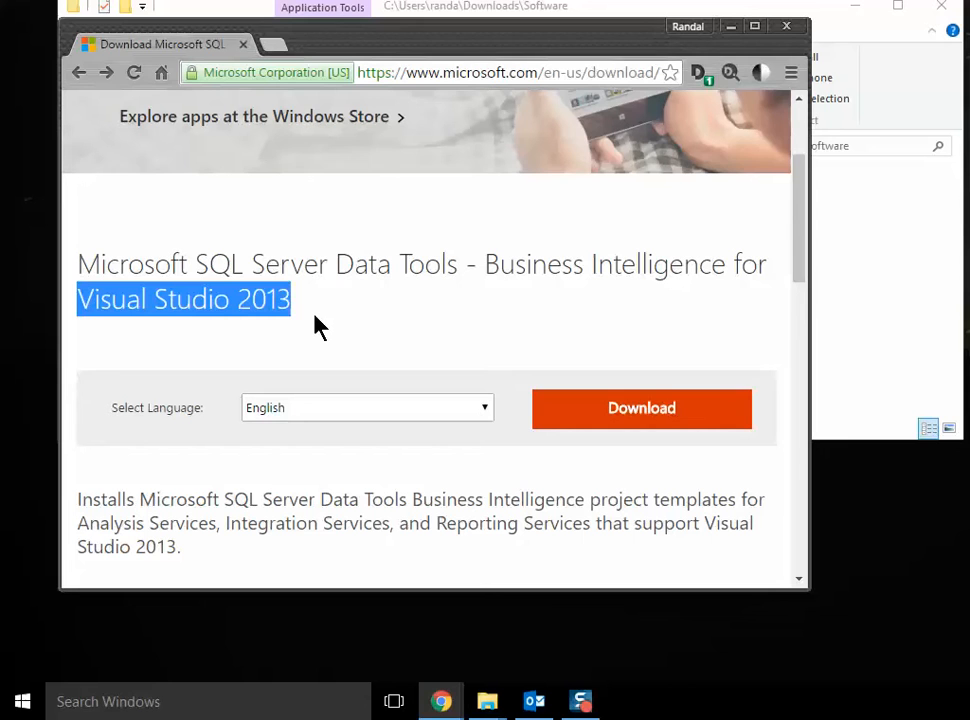
pyautogui.moveTo(324, 328)
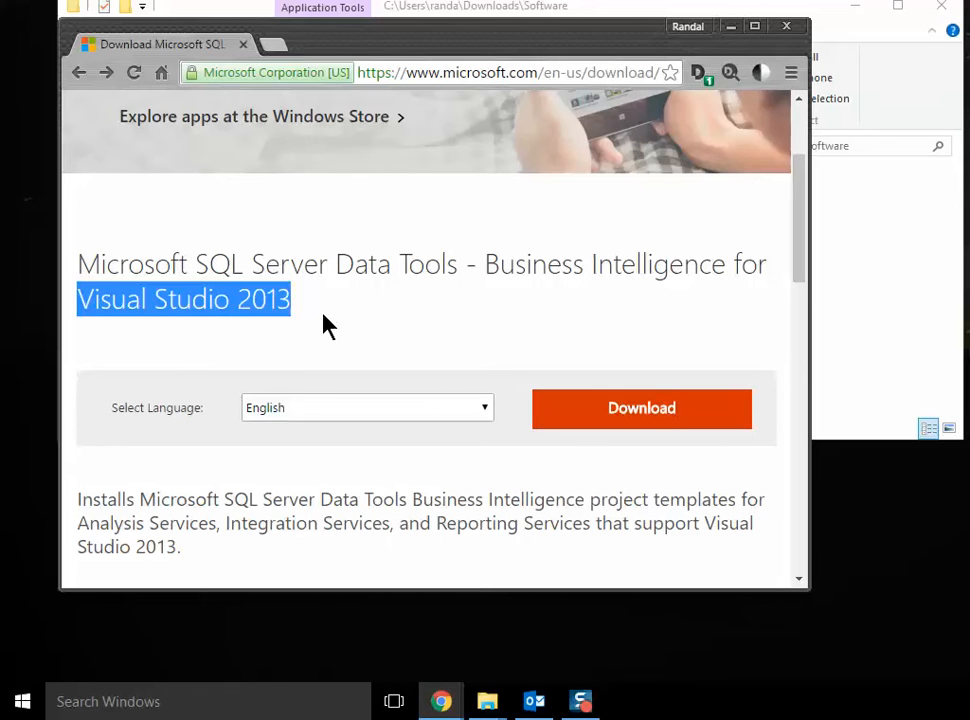
pyautogui.moveTo(536, 388)
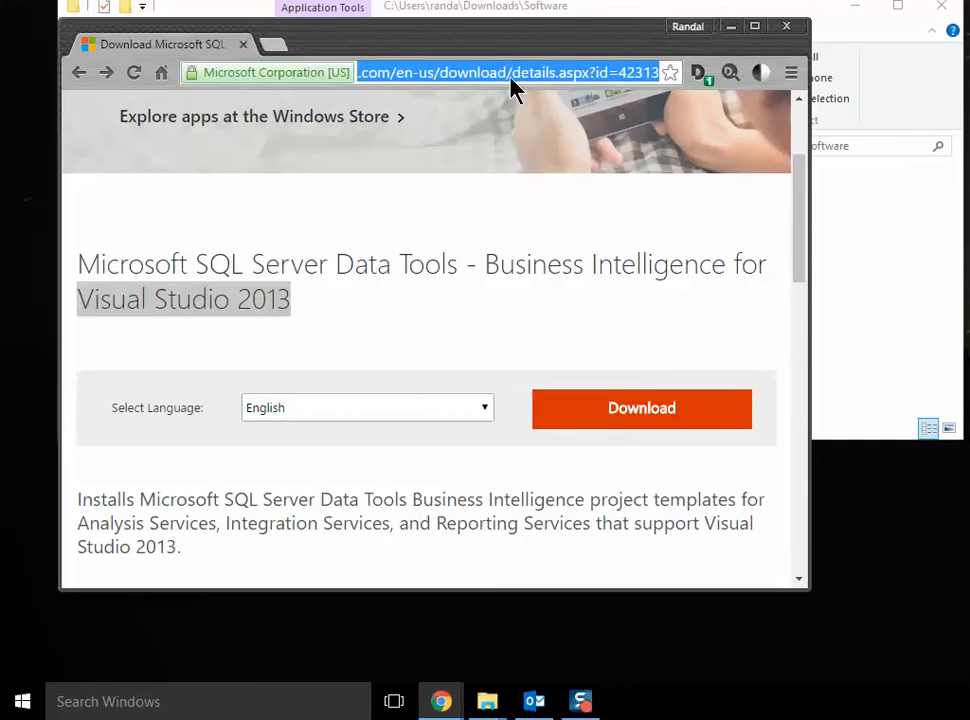
pyautogui.moveTo(612, 84)
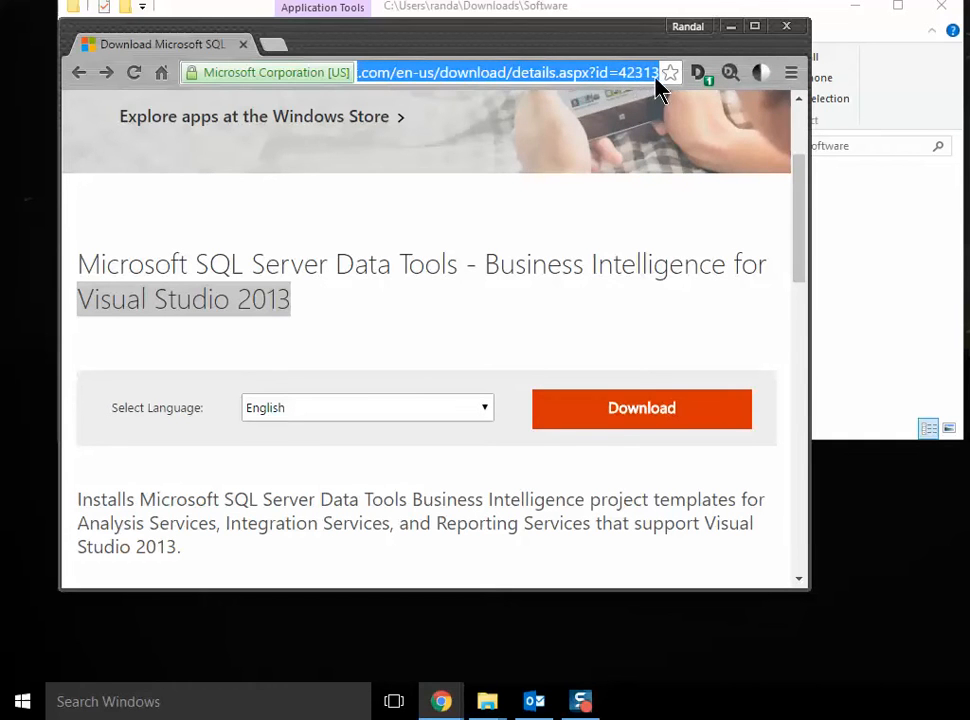
pyautogui.moveTo(410, 376)
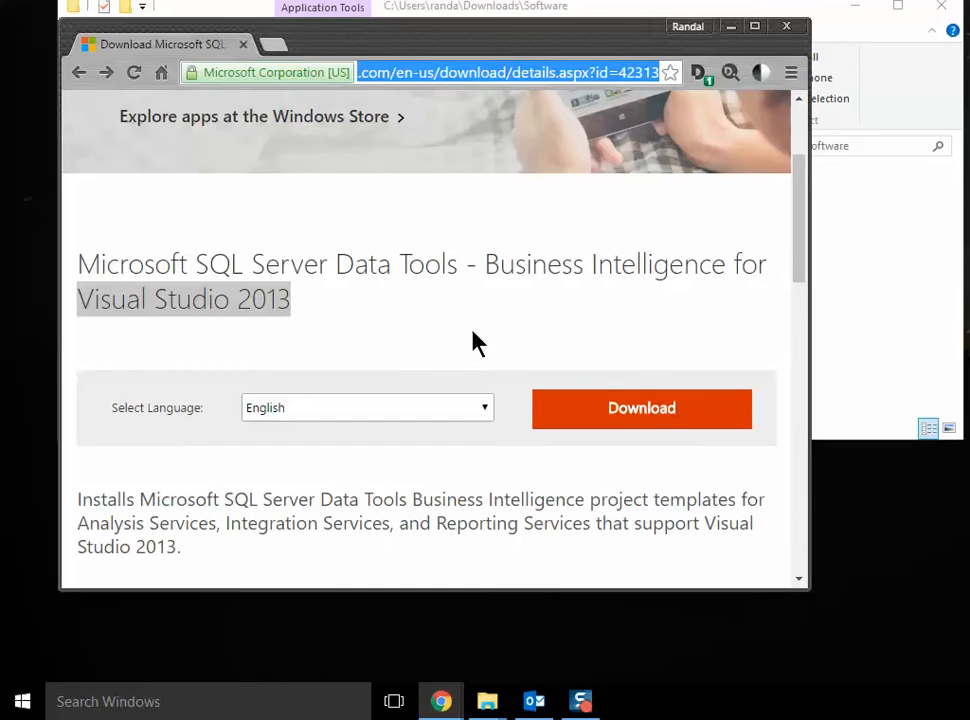
pyautogui.moveTo(444, 336)
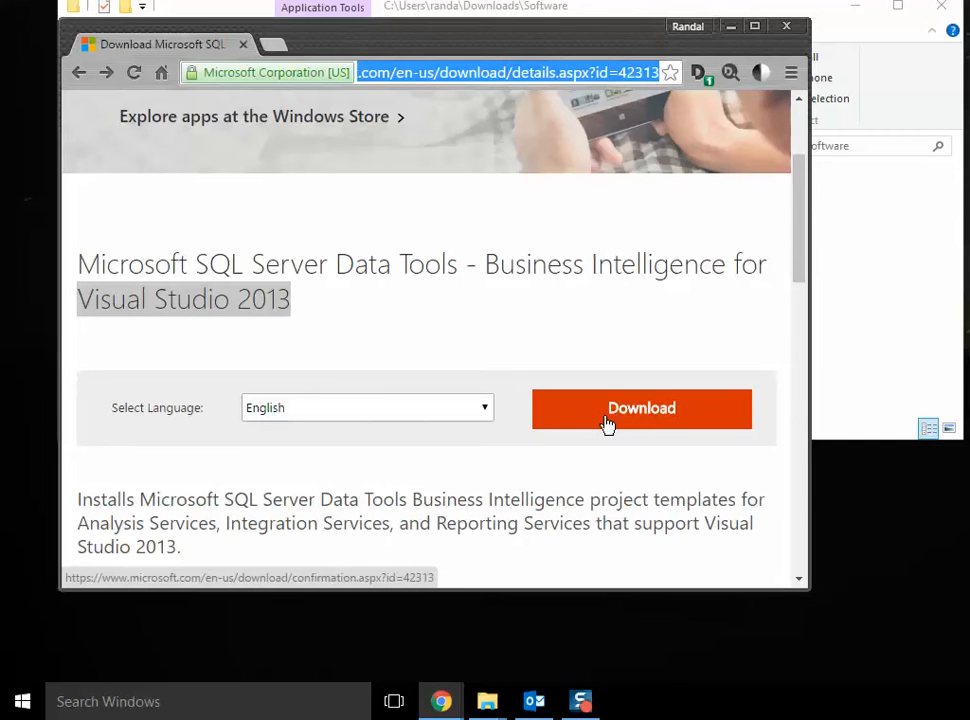
pyautogui.moveTo(600, 418)
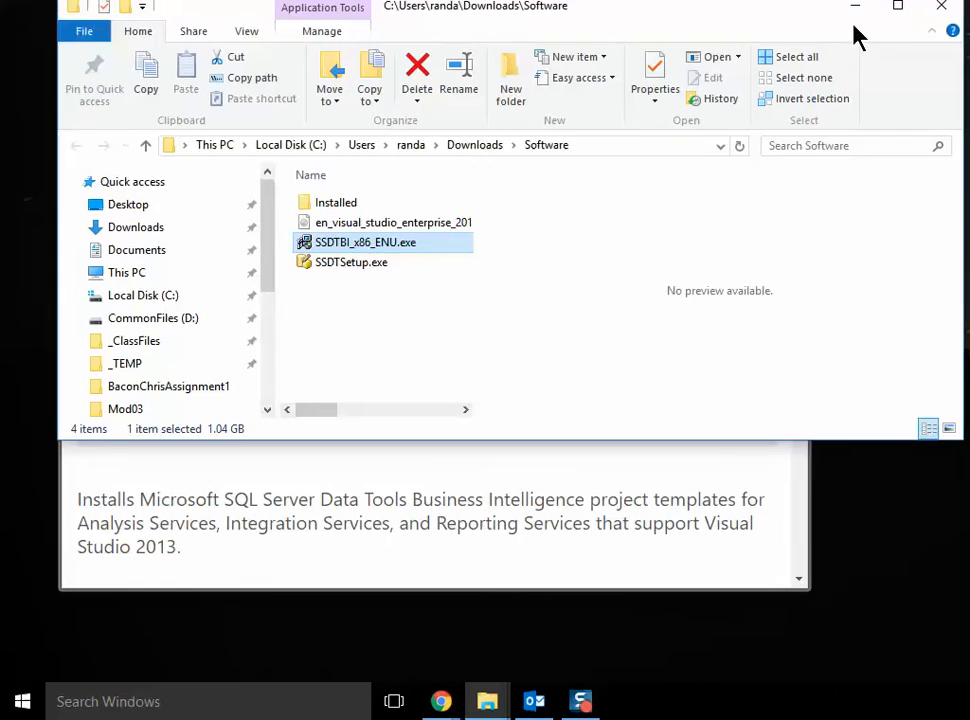
pyautogui.moveTo(364, 242)
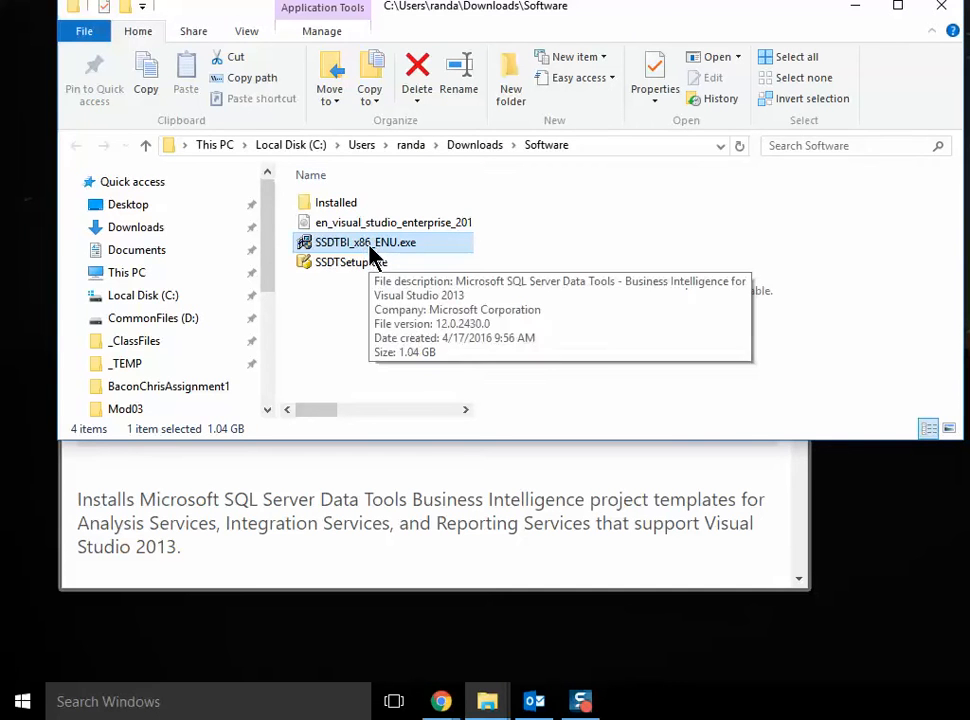
# Step: Launch SSDTBI_x86_ENU.exe as administrator so it prompts for an extraction directory
pyautogui.rightClick(364, 242)
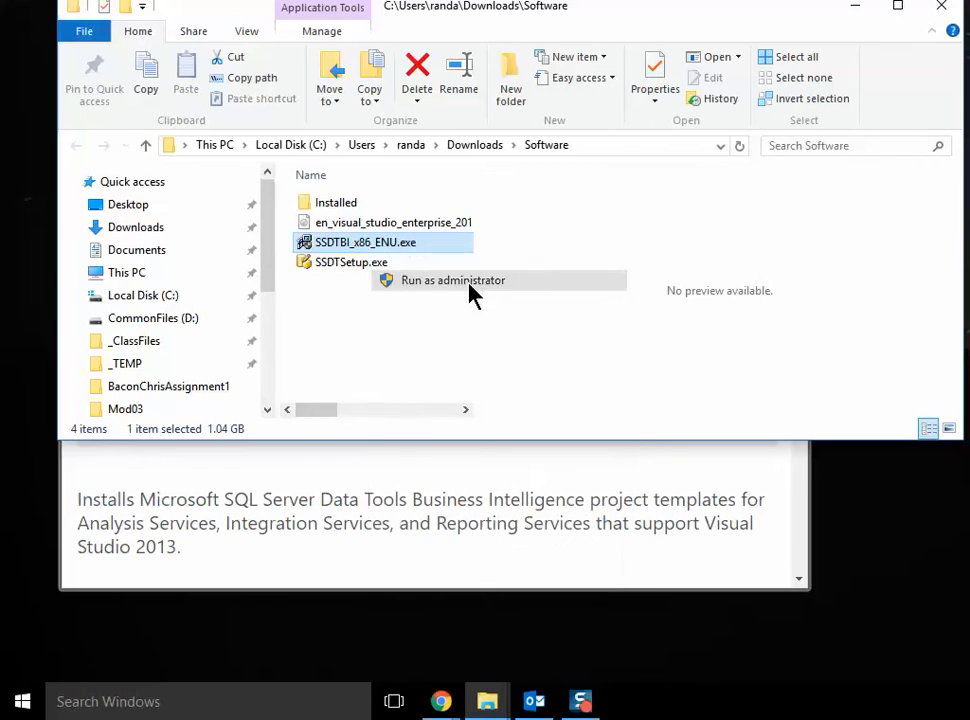
pyautogui.click(452, 280)
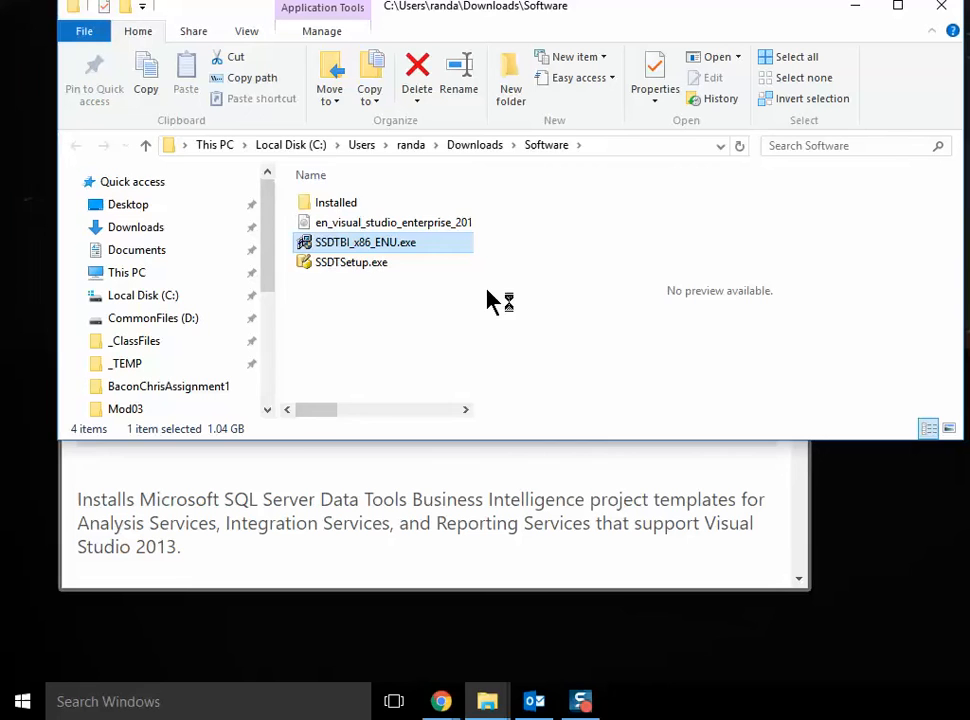
pyautogui.doubleClick(364, 242)
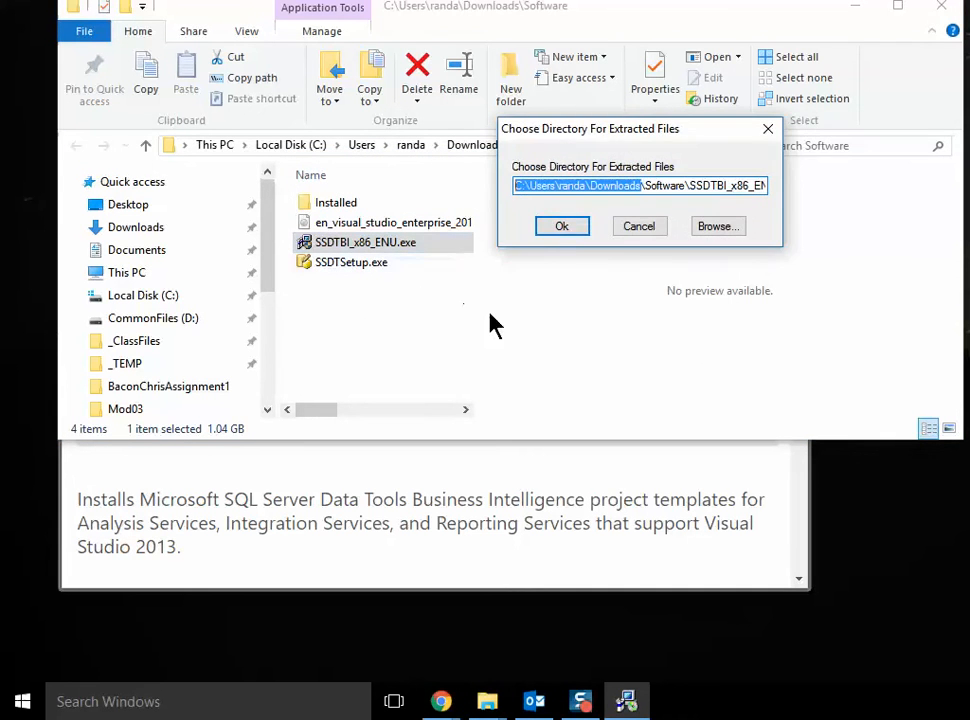
pyautogui.click(560, 224)
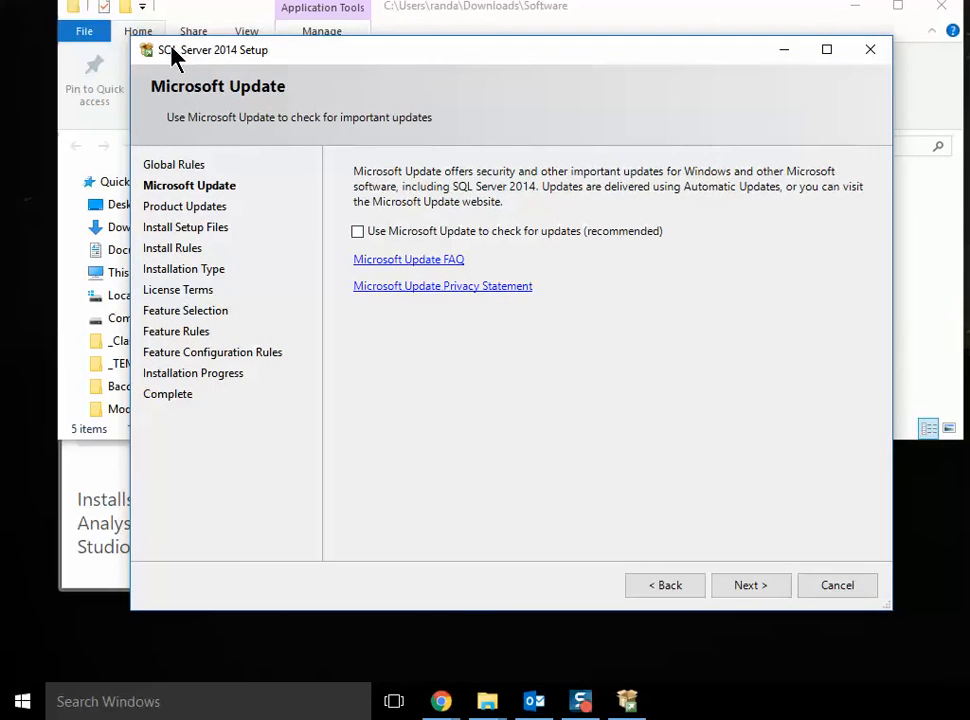
pyautogui.moveTo(420, 376)
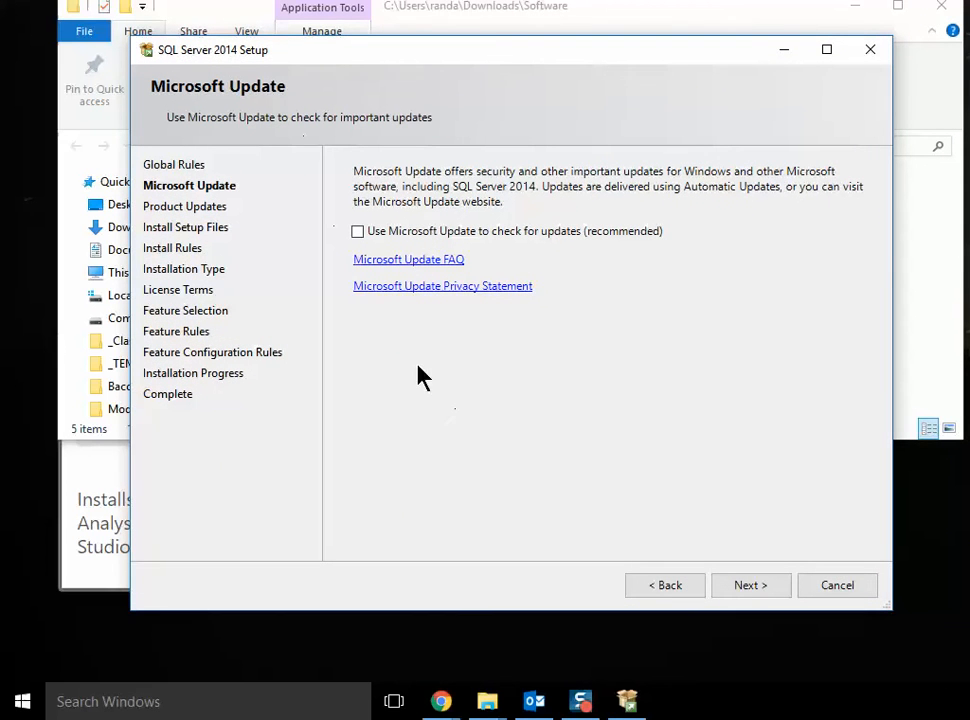
pyautogui.moveTo(320, 312)
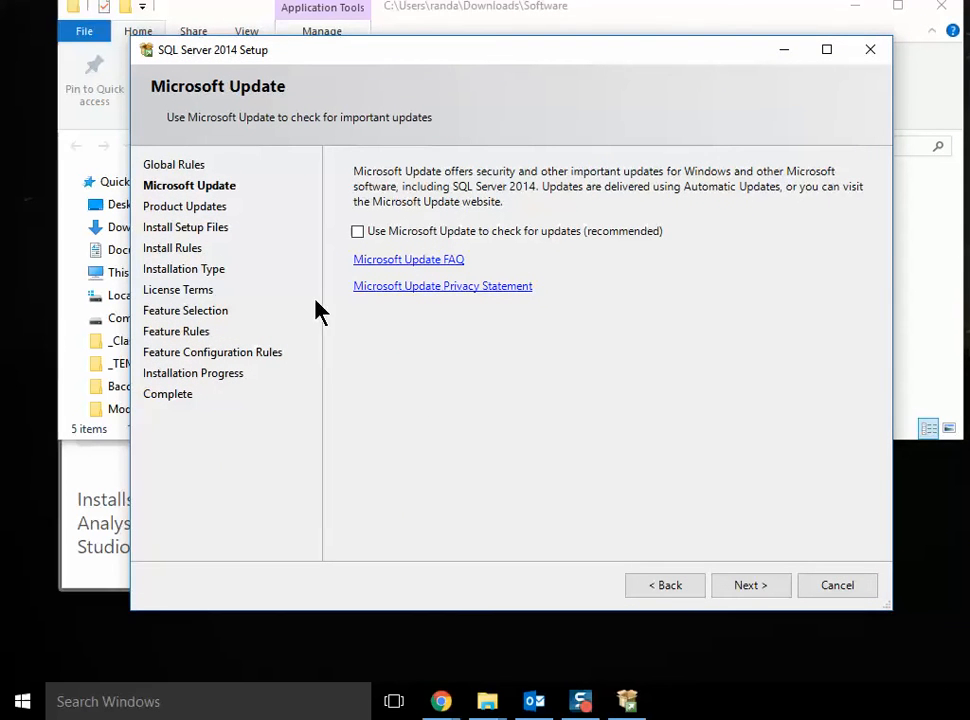
pyautogui.moveTo(264, 192)
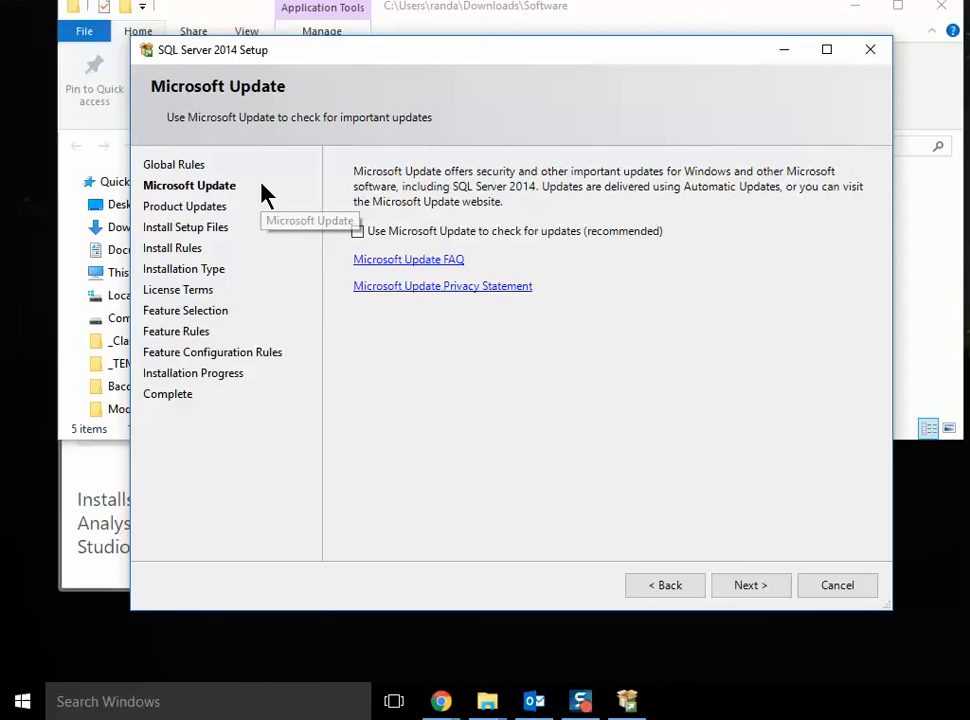
pyautogui.moveTo(378, 392)
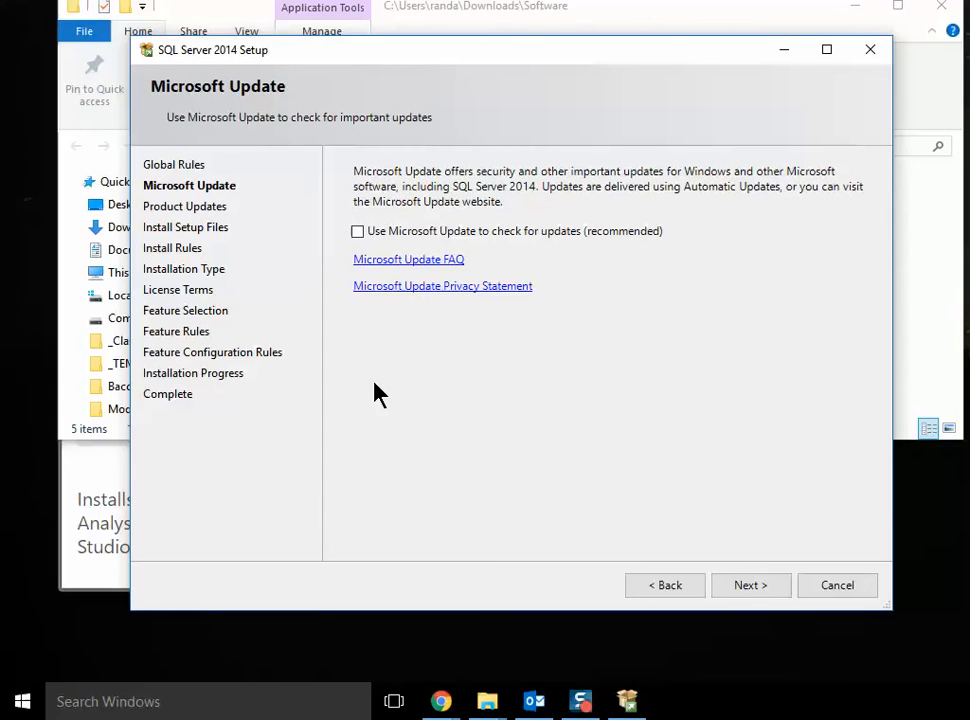
pyautogui.moveTo(360, 96)
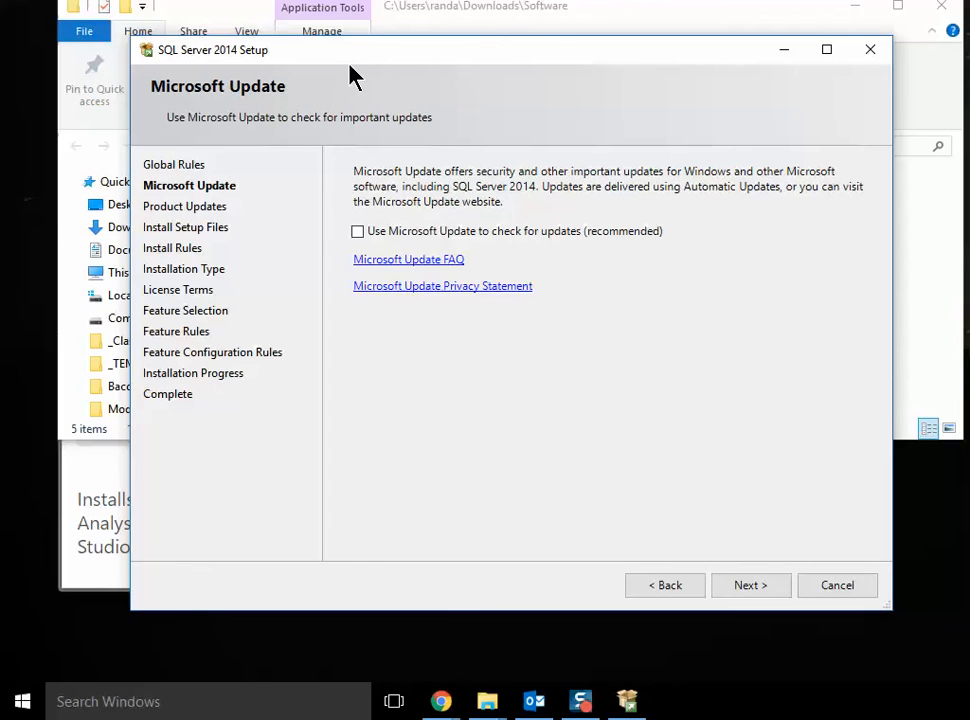
pyautogui.moveTo(400, 368)
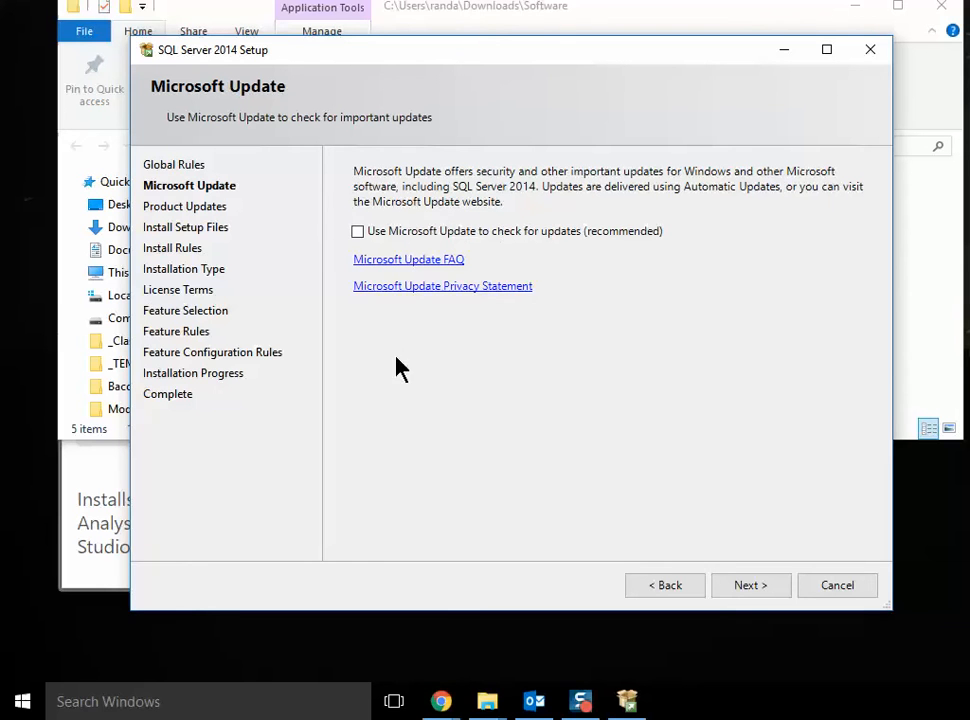
pyautogui.moveTo(750, 584)
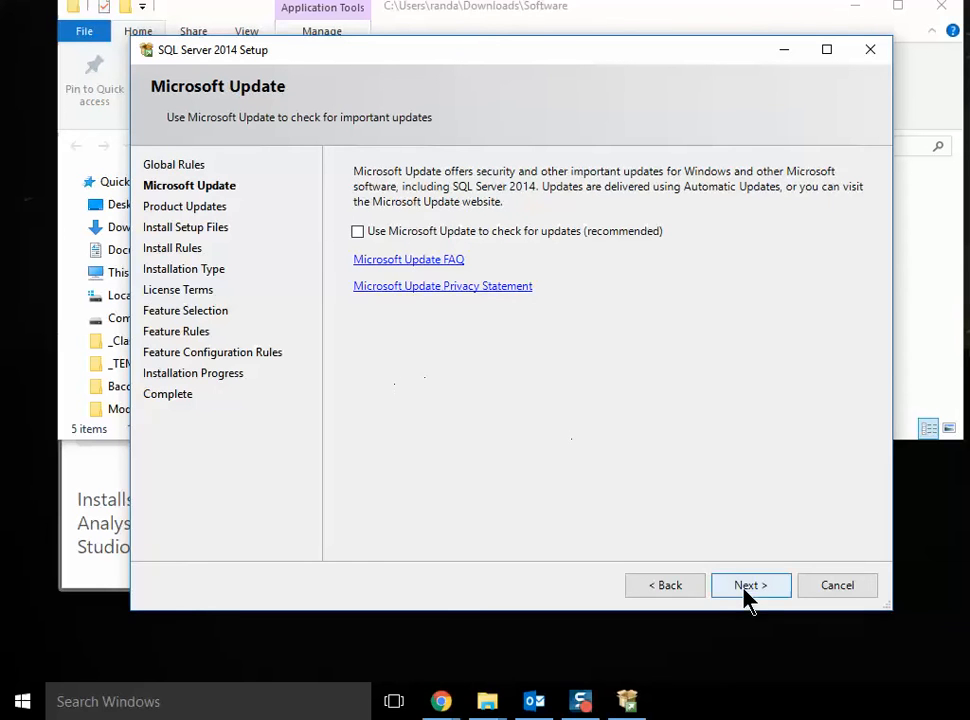
# Step: Move past Microsoft Update and choose 'Perform a new installation of SQL Server 2014'
pyautogui.click(750, 584)
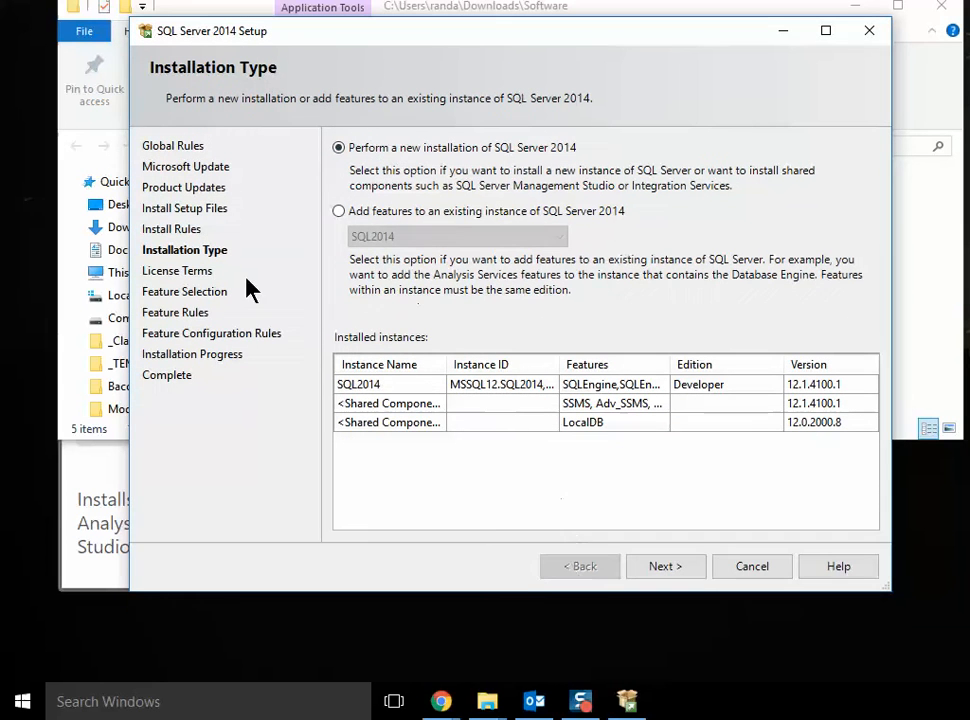
pyautogui.moveTo(304, 264)
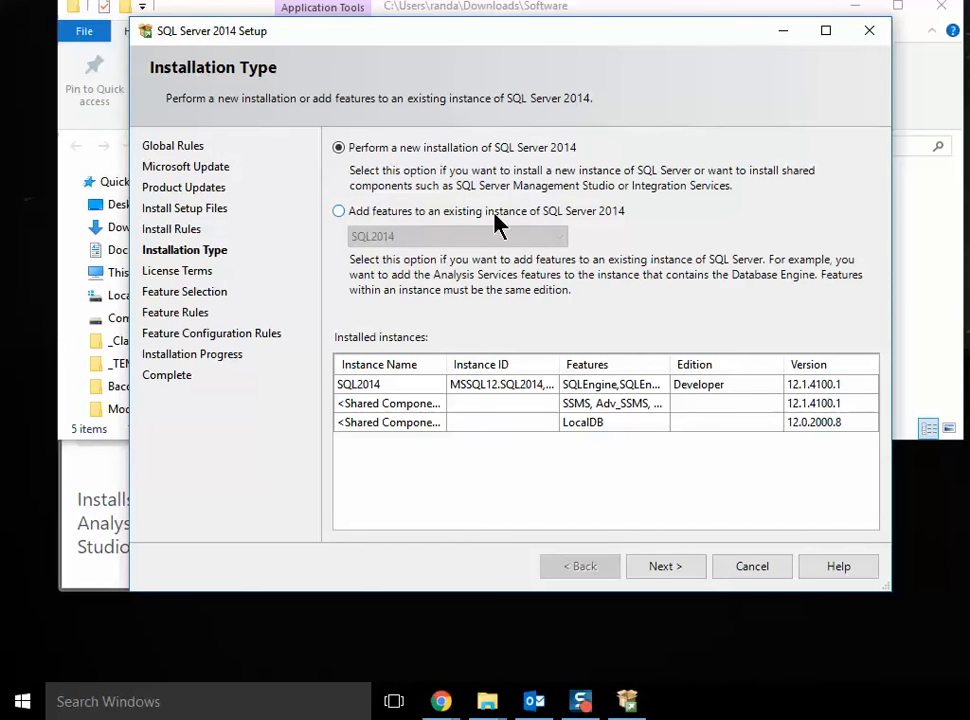
pyautogui.click(338, 148)
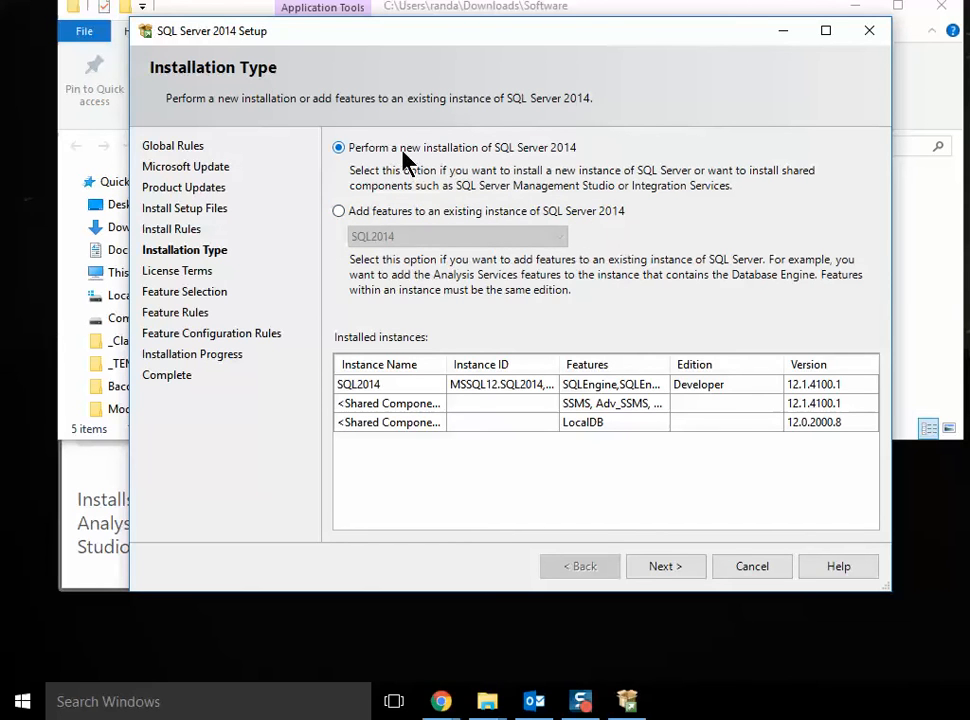
pyautogui.moveTo(590, 164)
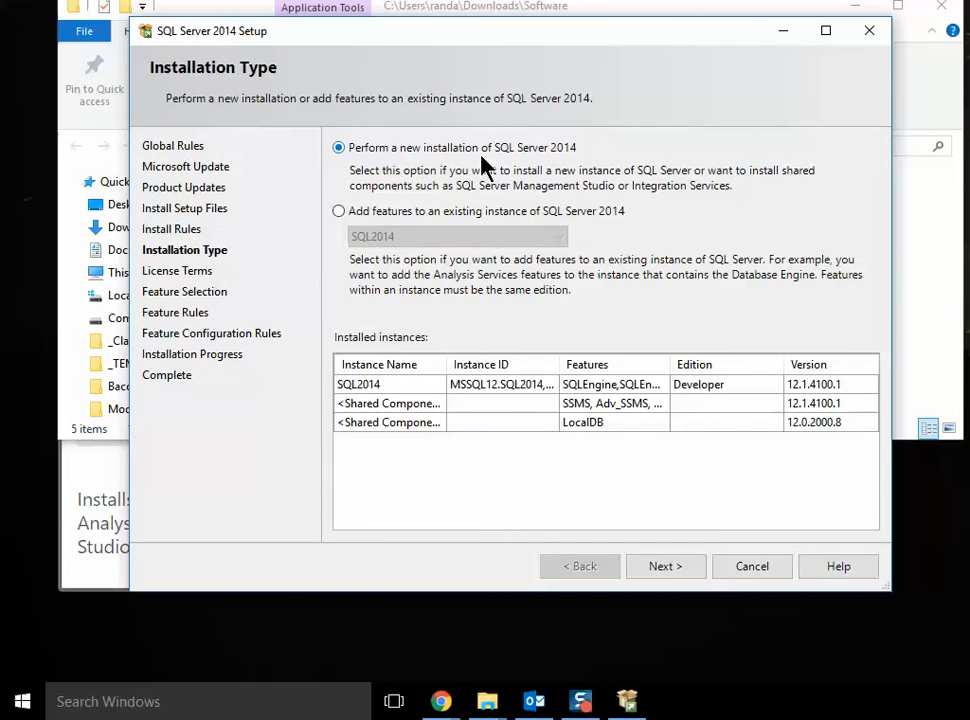
pyautogui.moveTo(664, 566)
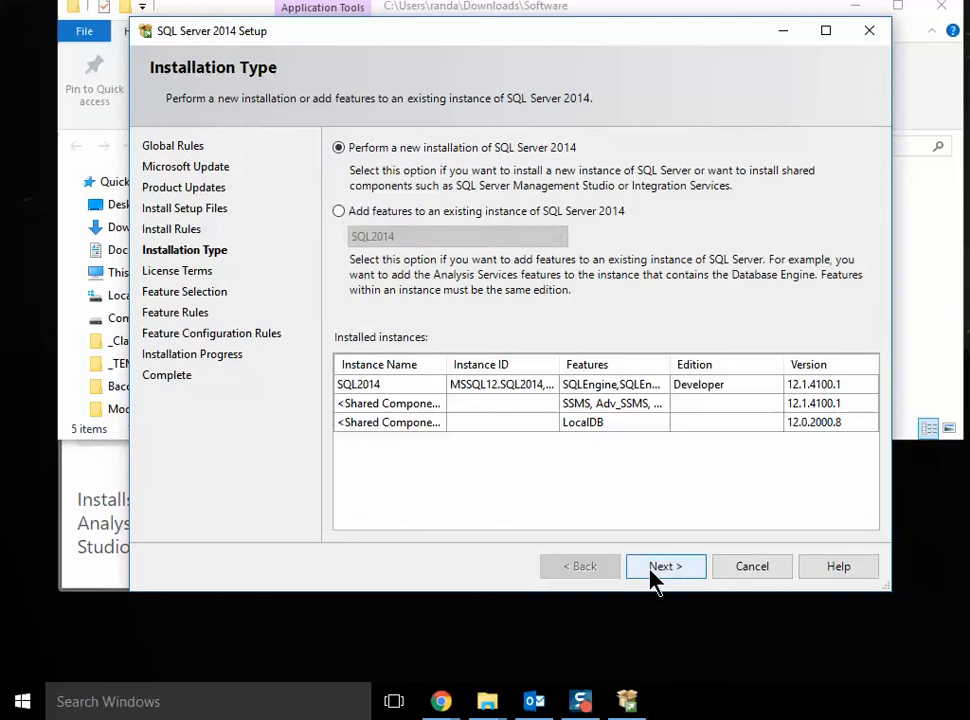
# Step: Accept the license terms and install SQL Server Data Tools – BI with the Client Connectivity SDK
pyautogui.click(664, 566)
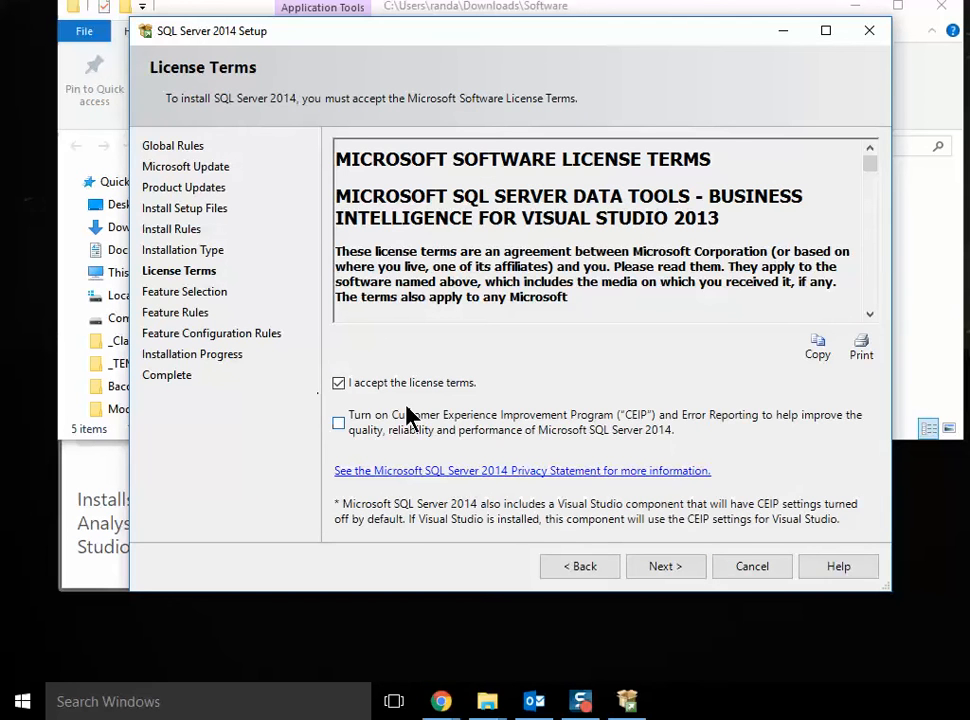
pyautogui.click(664, 566)
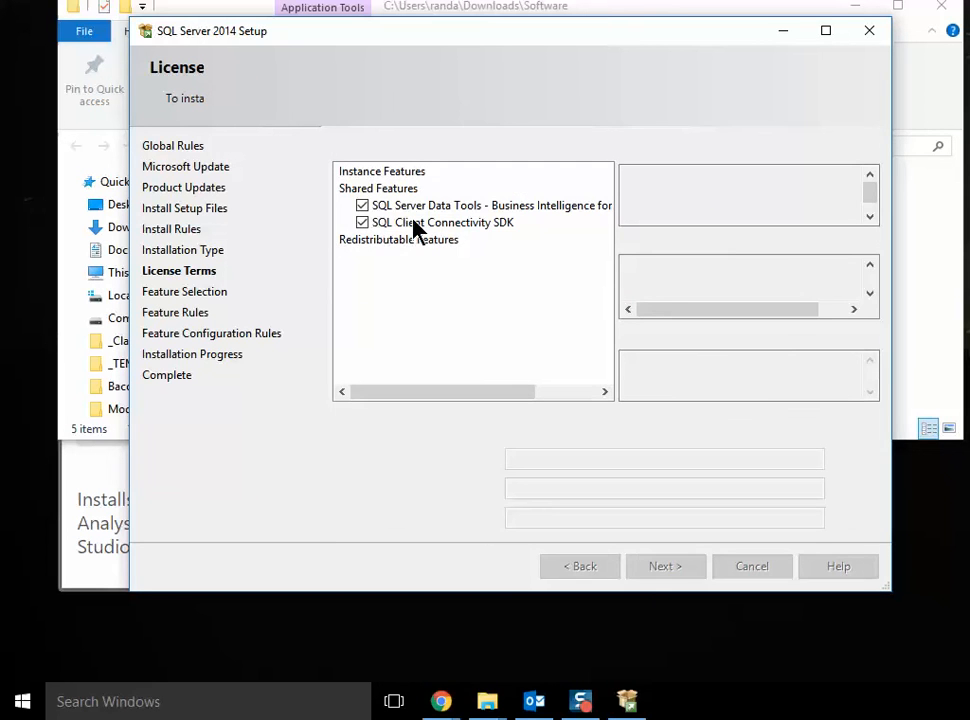
pyautogui.click(666, 566)
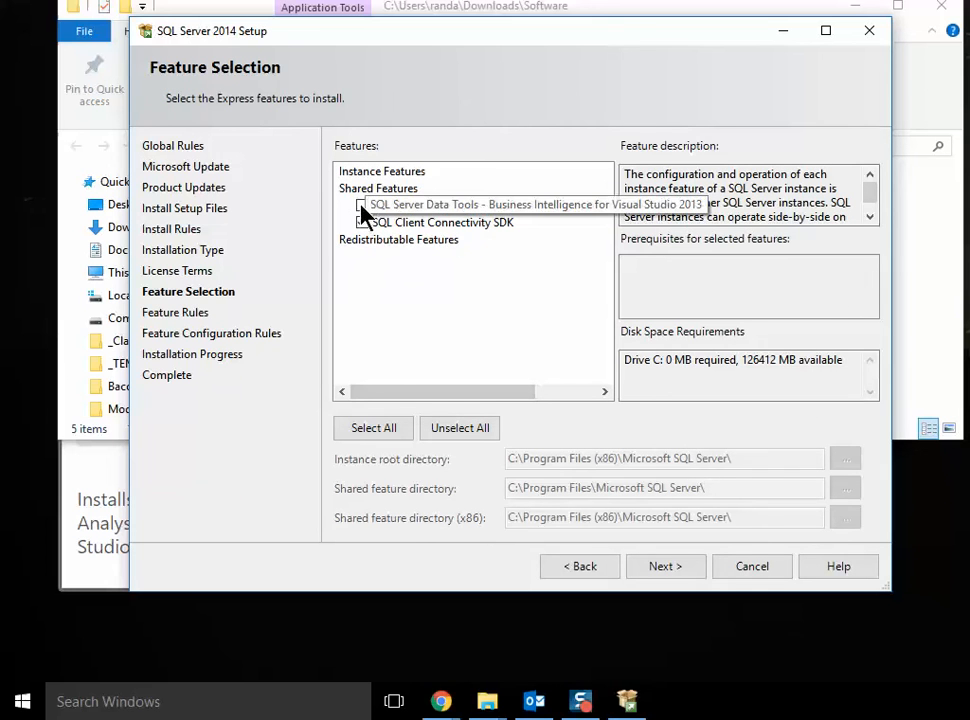
pyautogui.click(360, 204)
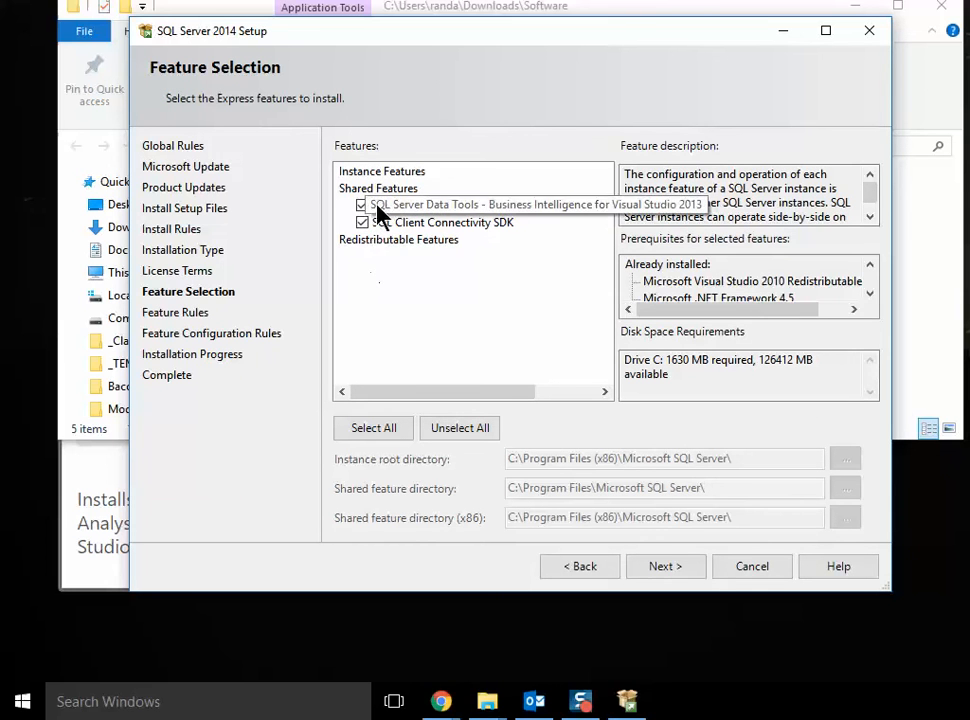
pyautogui.moveTo(384, 218)
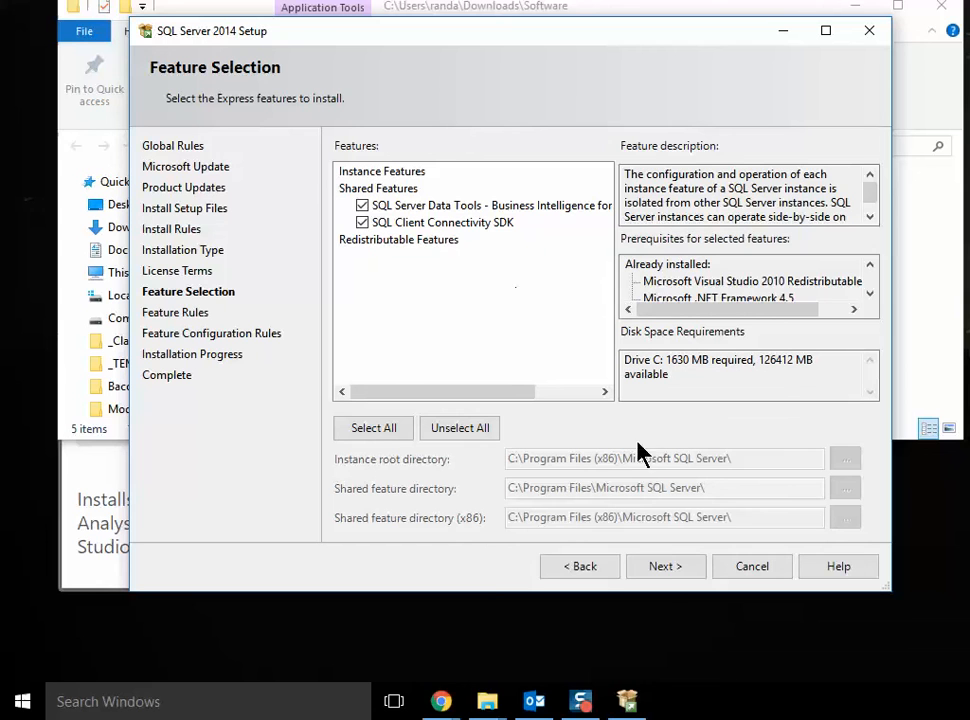
pyautogui.click(664, 566)
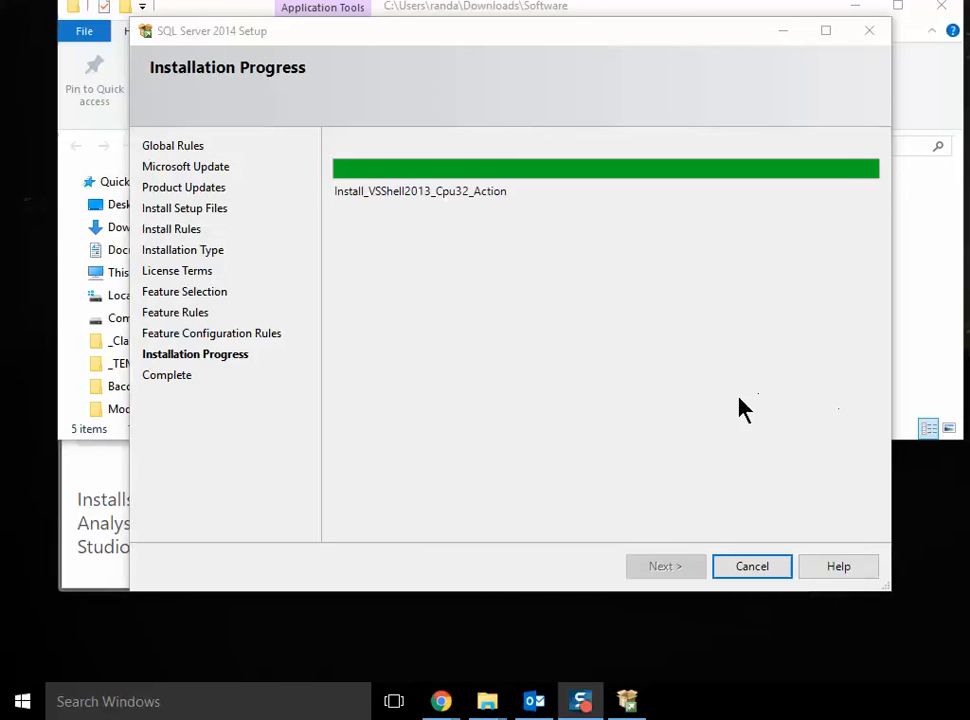
pyautogui.moveTo(752, 566)
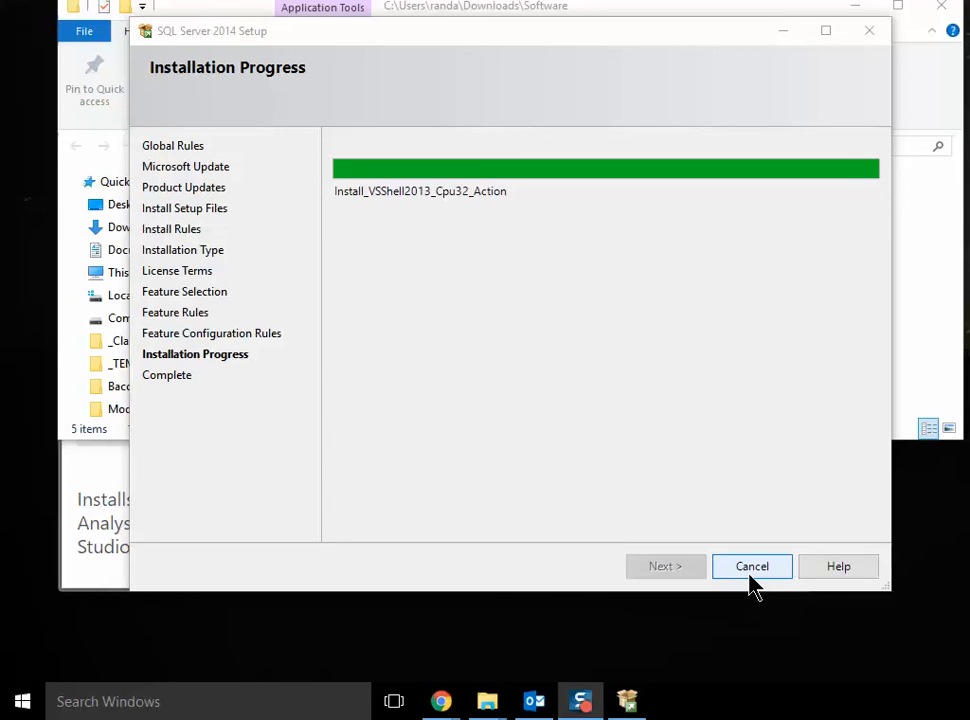
pyautogui.moveTo(684, 392)
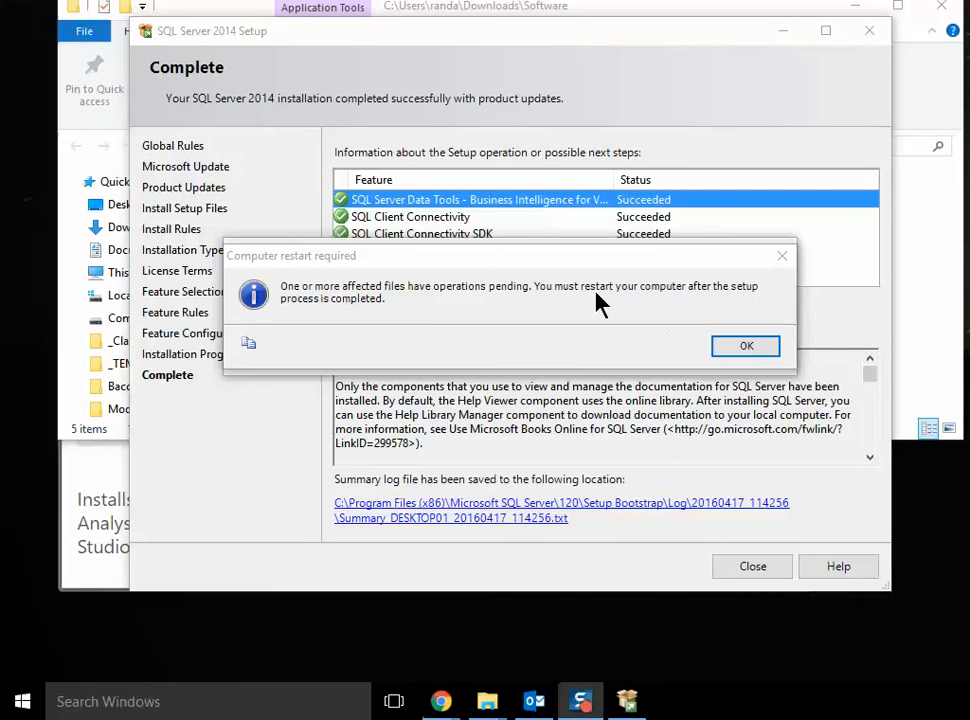
pyautogui.moveTo(560, 344)
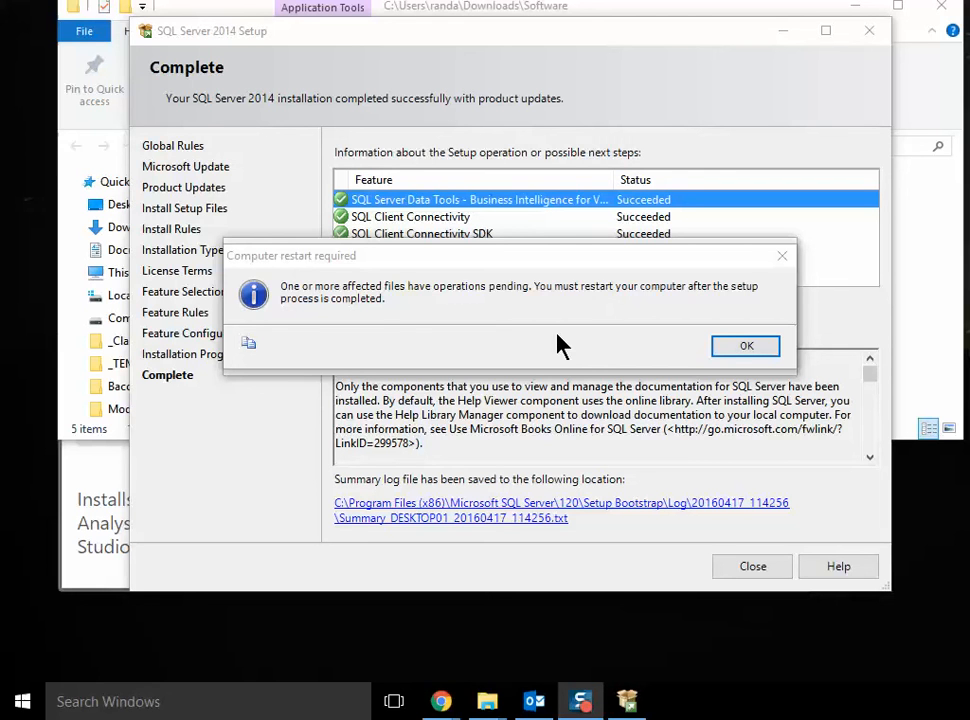
pyautogui.moveTo(550, 322)
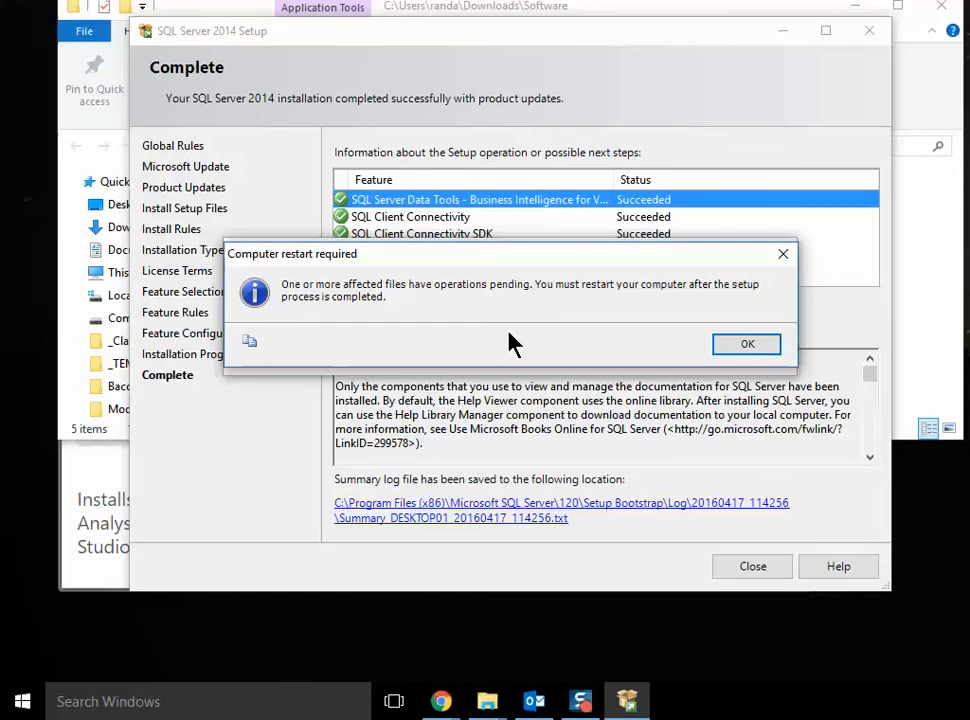
pyautogui.moveTo(652, 320)
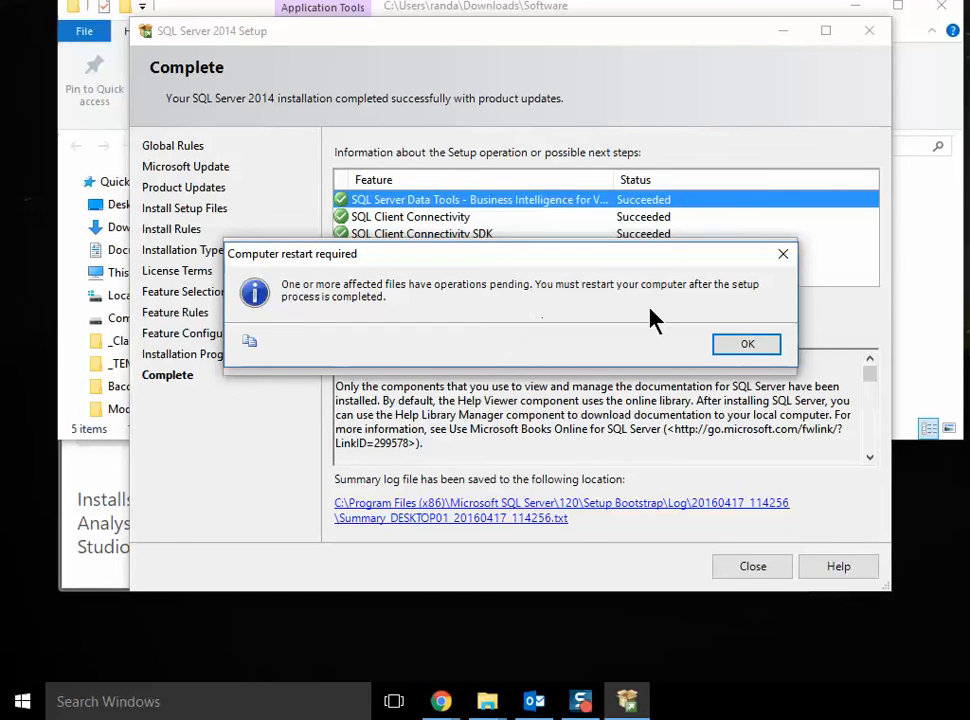
# Step: Acknowledge the restart-required and service pack notices so setup can close
pyautogui.click(746, 344)
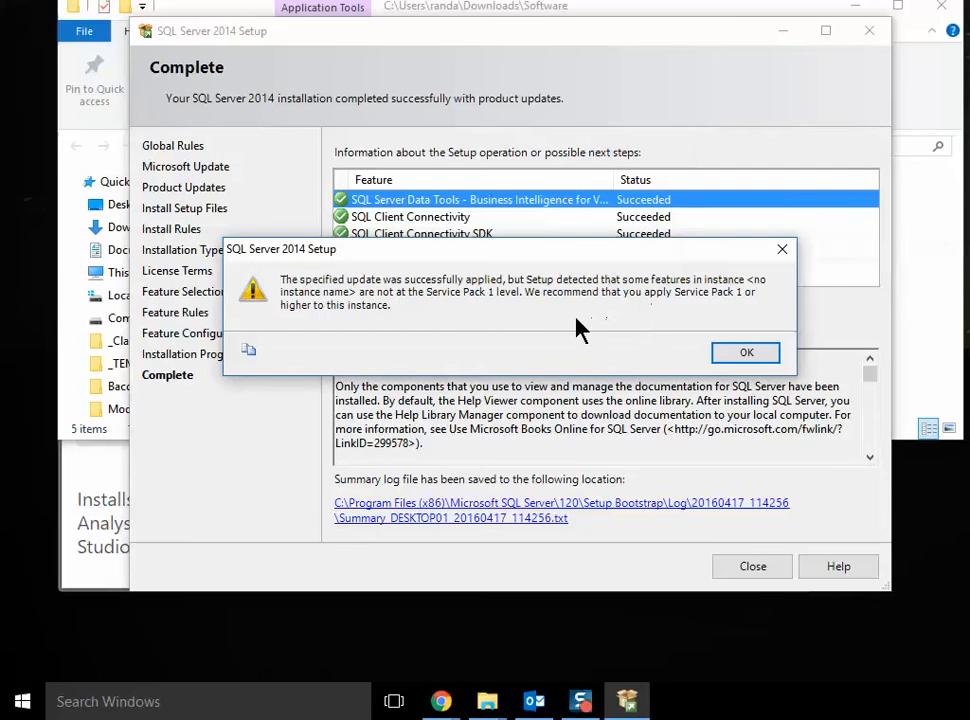
pyautogui.click(746, 352)
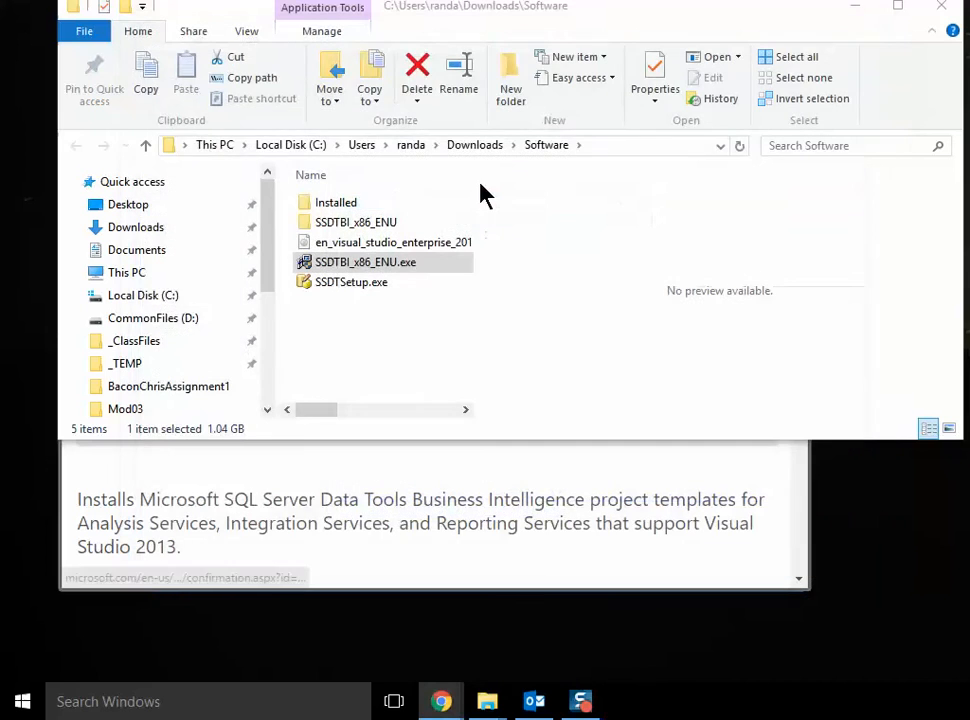
pyautogui.moveTo(630, 210)
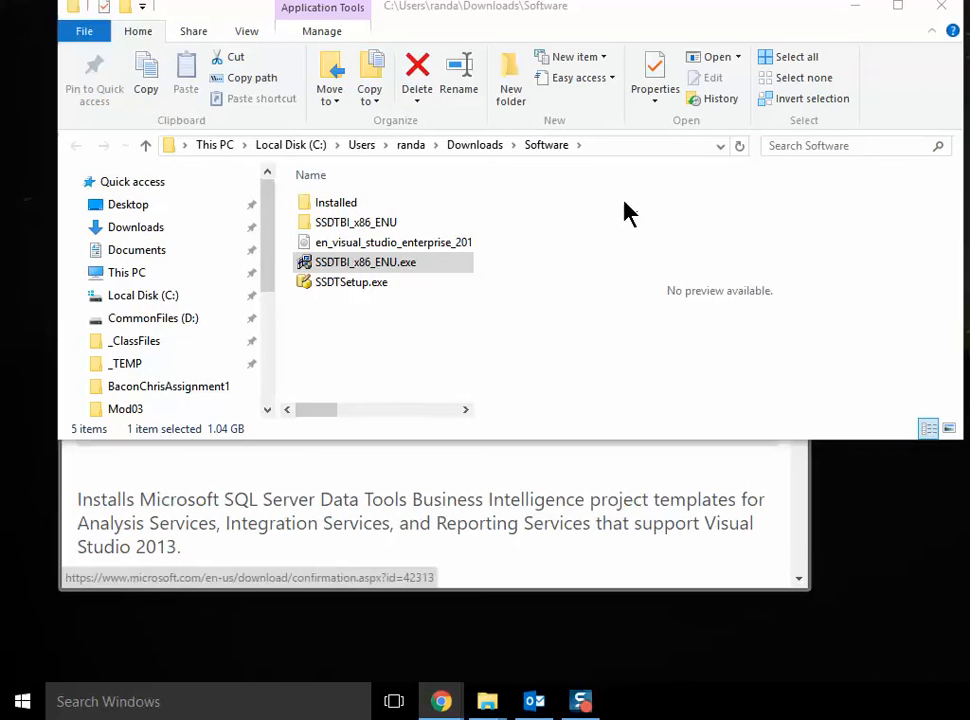
pyautogui.moveTo(616, 248)
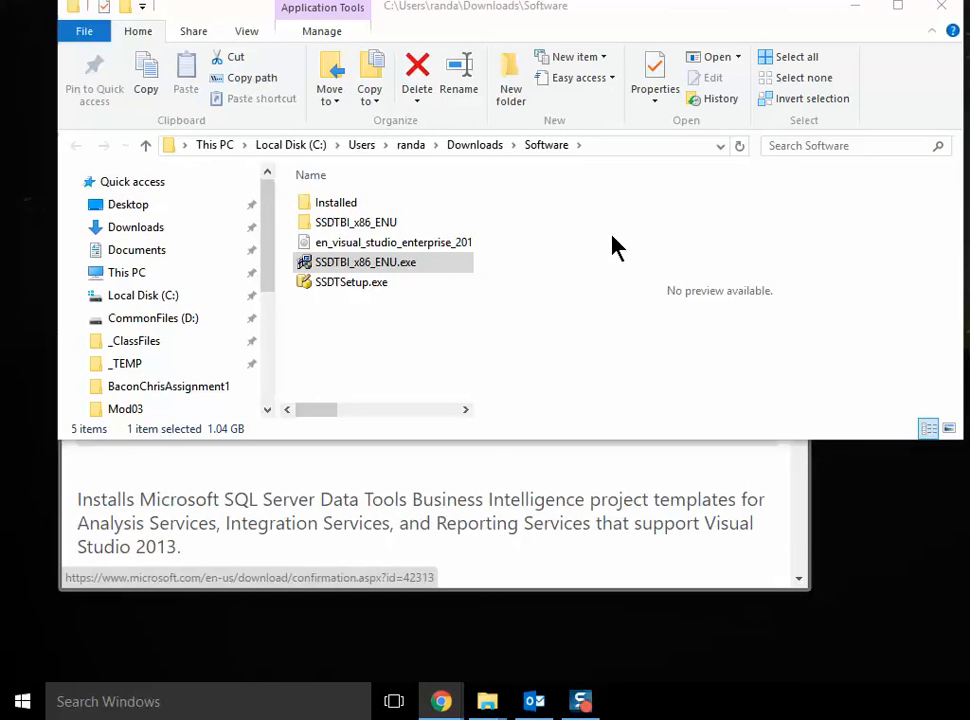
pyautogui.moveTo(548, 336)
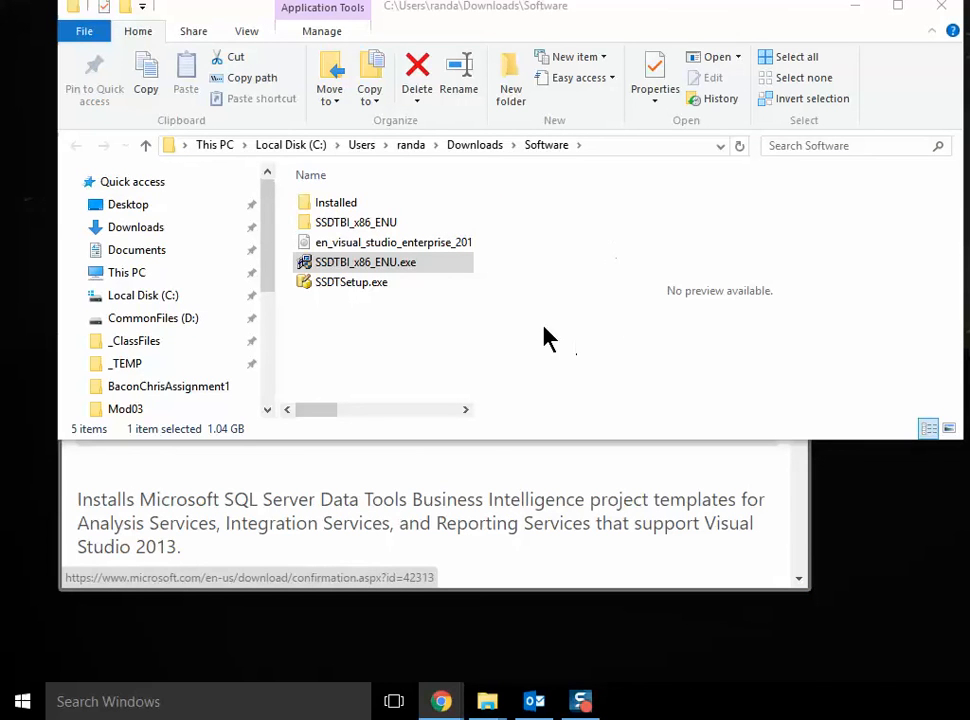
pyautogui.moveTo(360, 336)
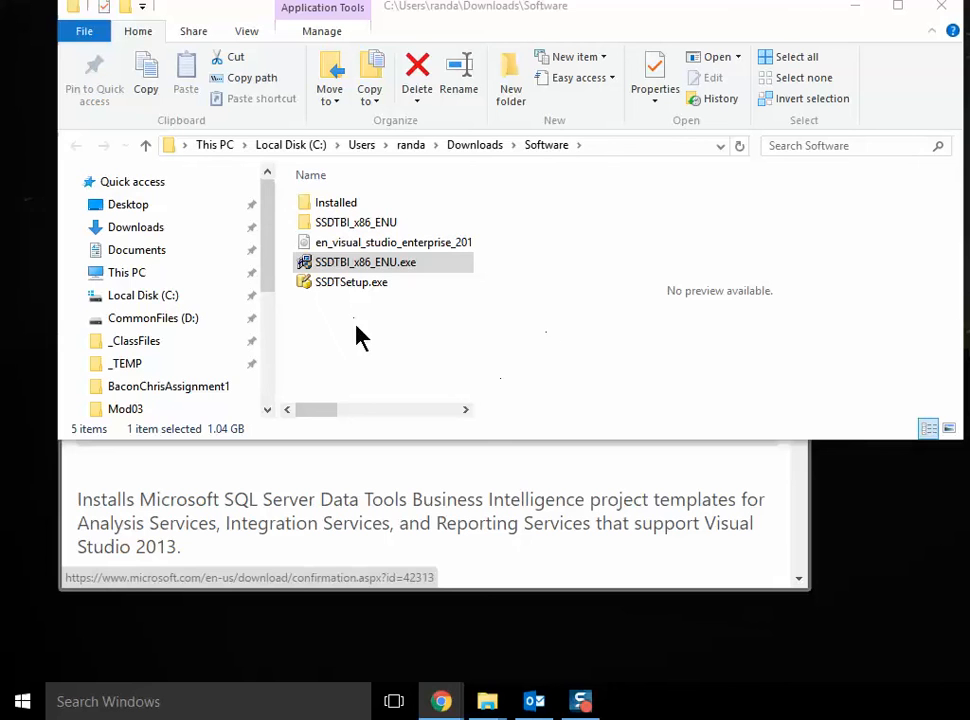
# Step: Bring up the Start menu listing SQL Server Data Tools for Visual Studio 2013
pyautogui.click(22, 700)
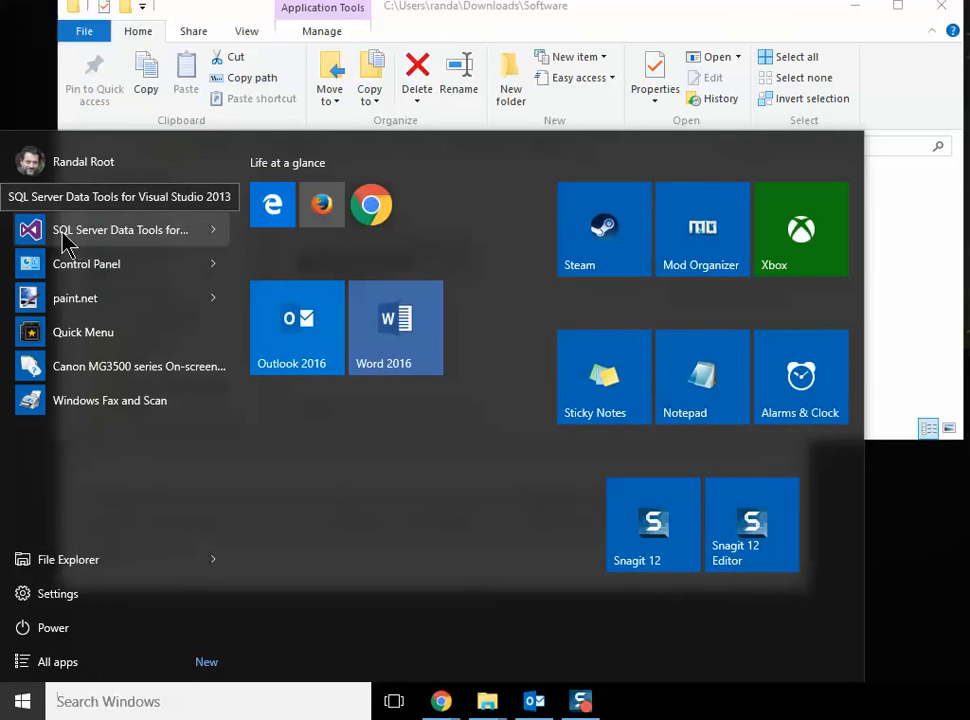
pyautogui.moveTo(96, 240)
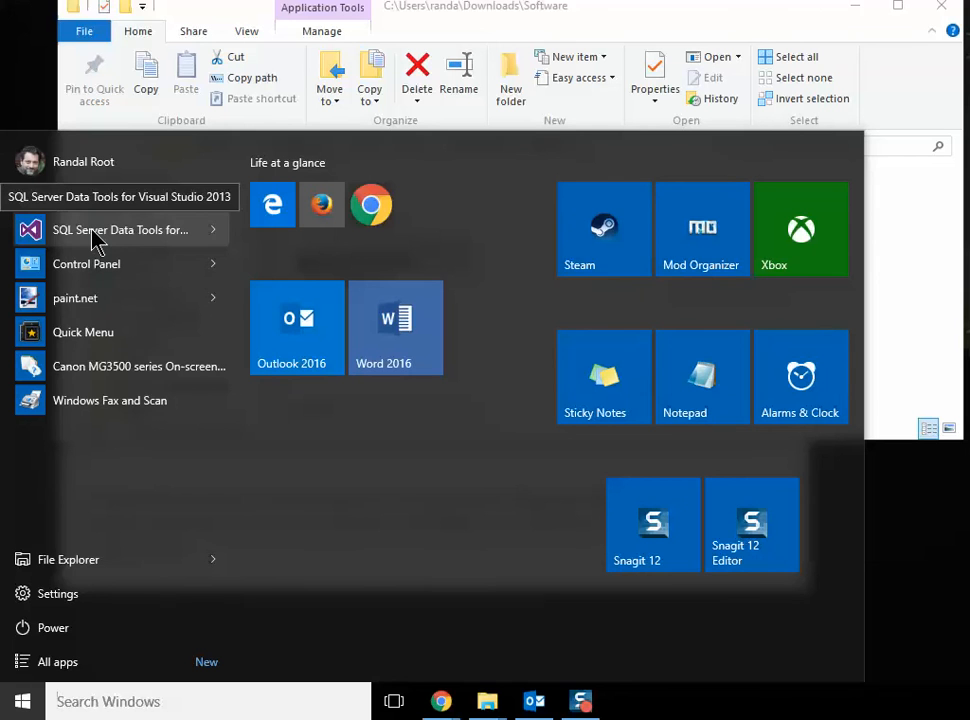
pyautogui.moveTo(120, 230)
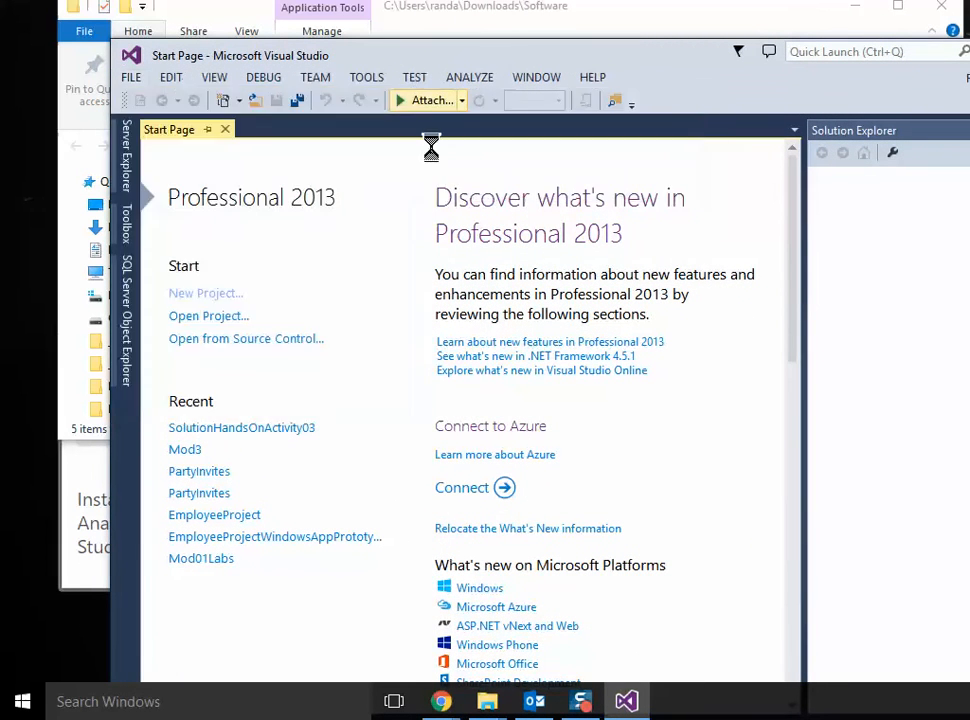
# Step: Start a new project and expand Business Intelligence to show Analysis, Integration and Reporting Services templates
pyautogui.click(204, 292)
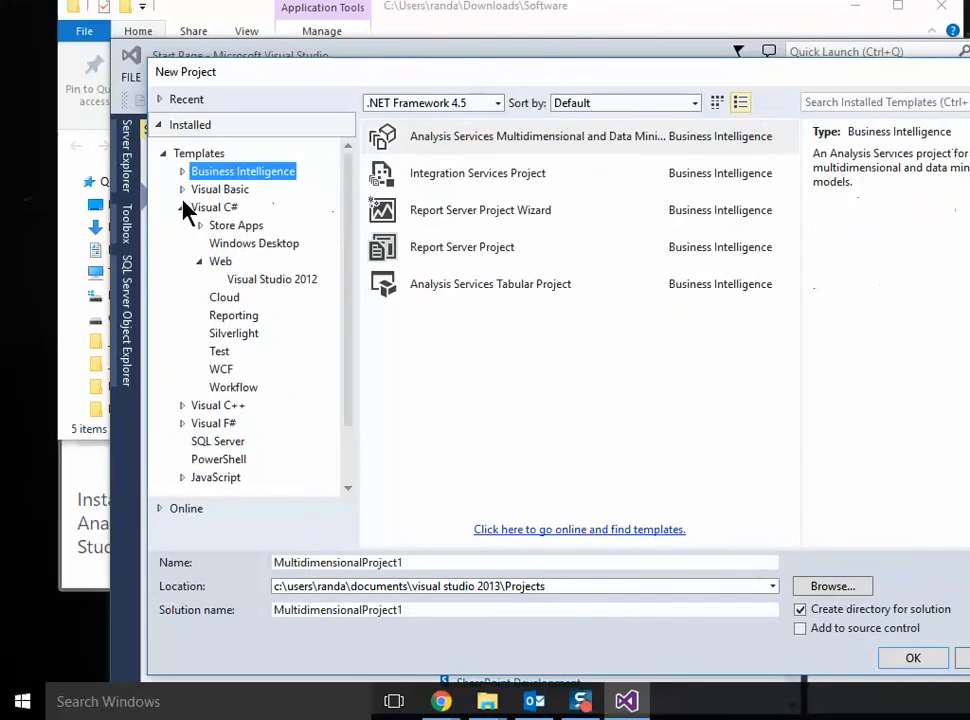
pyautogui.click(184, 172)
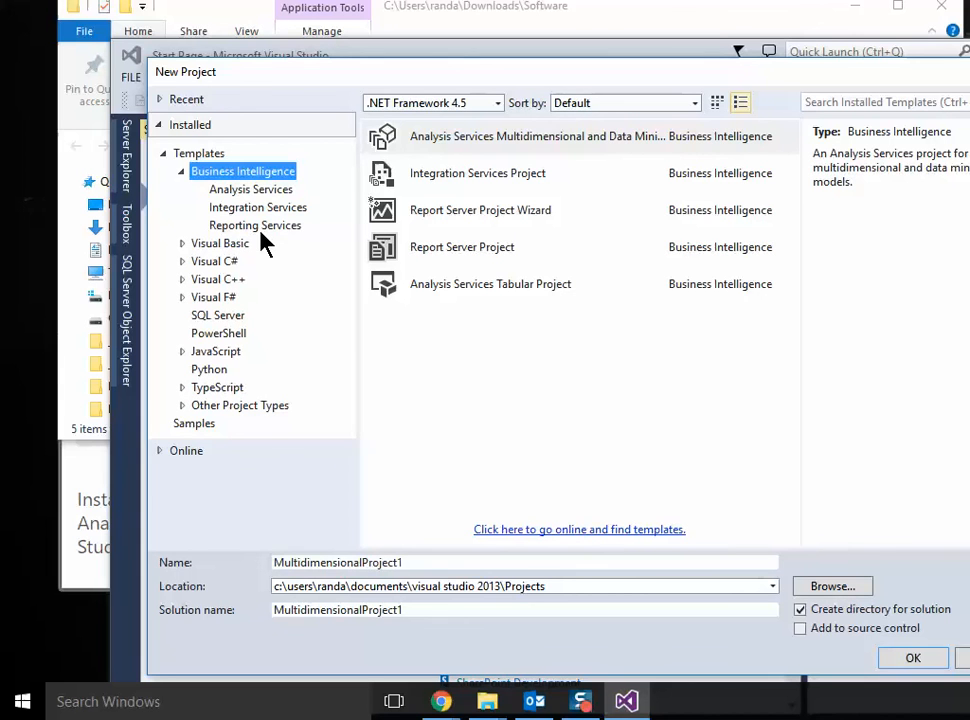
pyautogui.moveTo(696, 120)
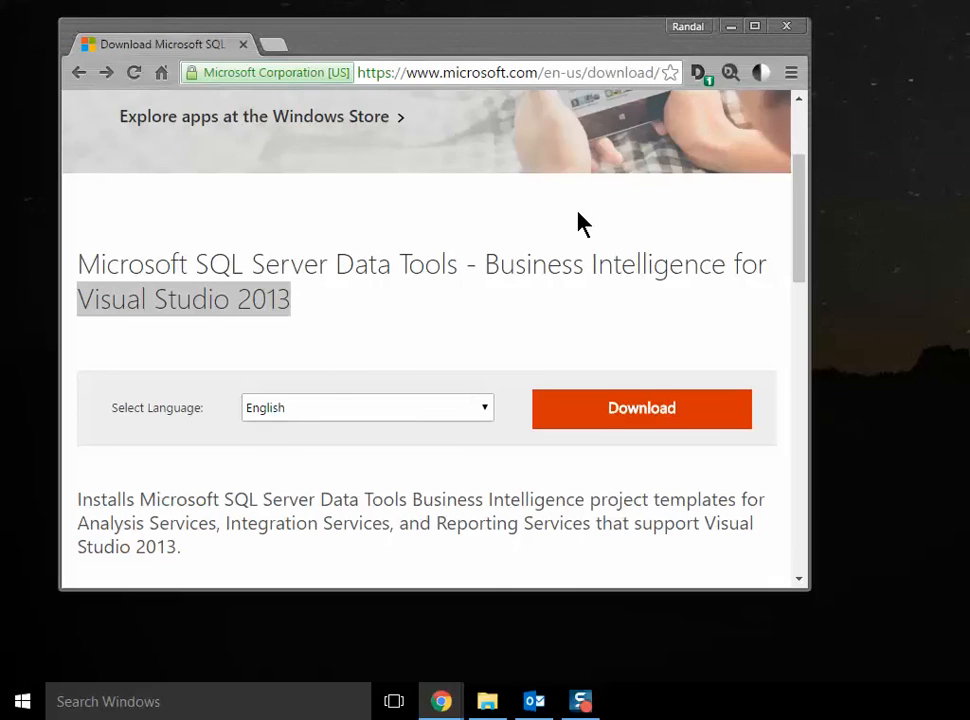
pyautogui.moveTo(838, 384)
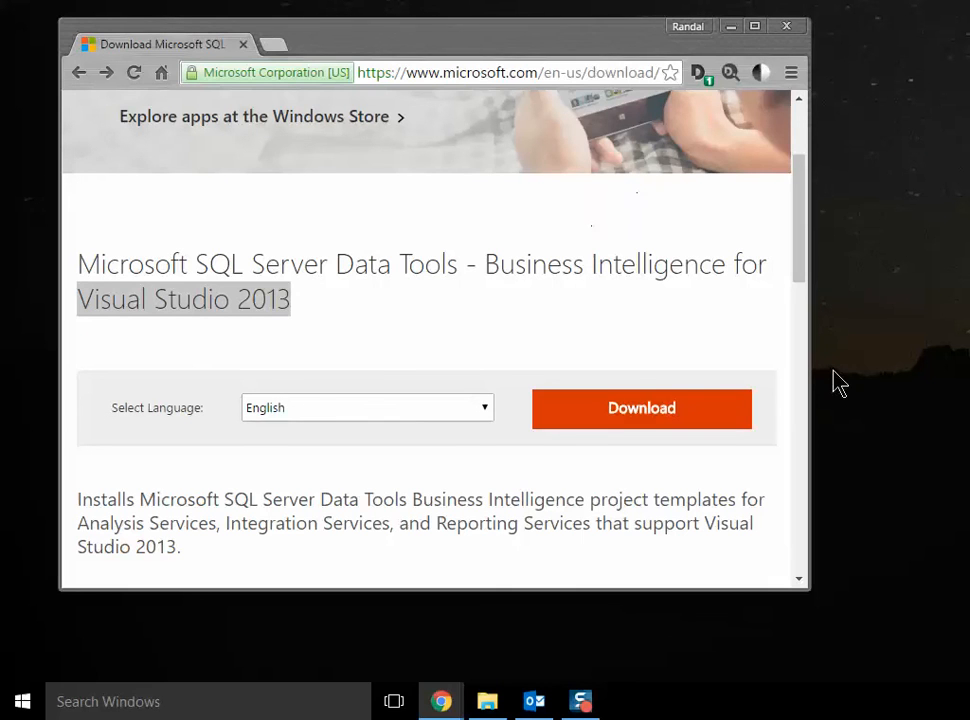